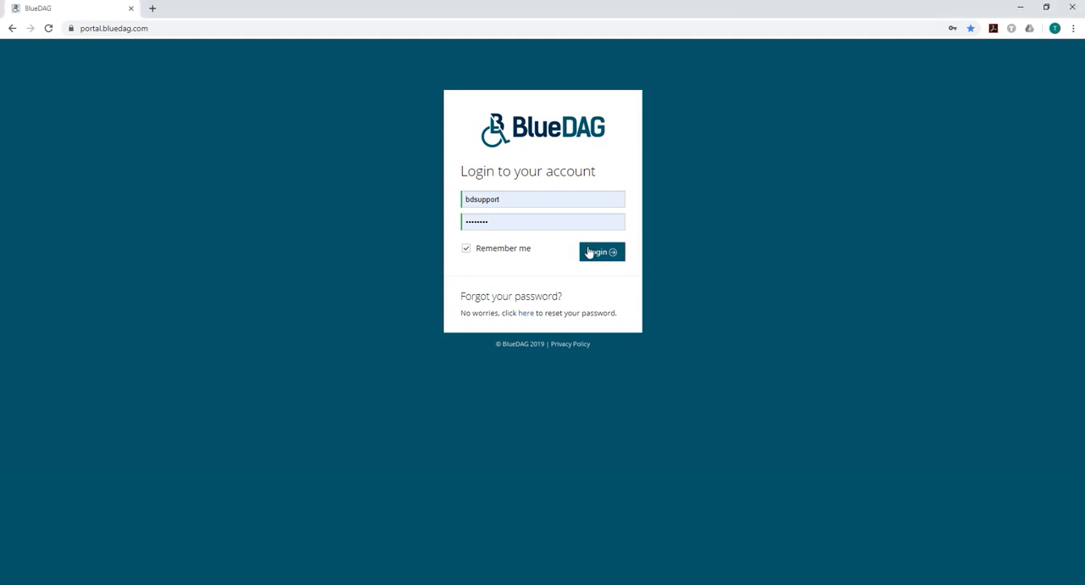
Log in to the support account and go to the Evaluations list with its map
click(600, 251)
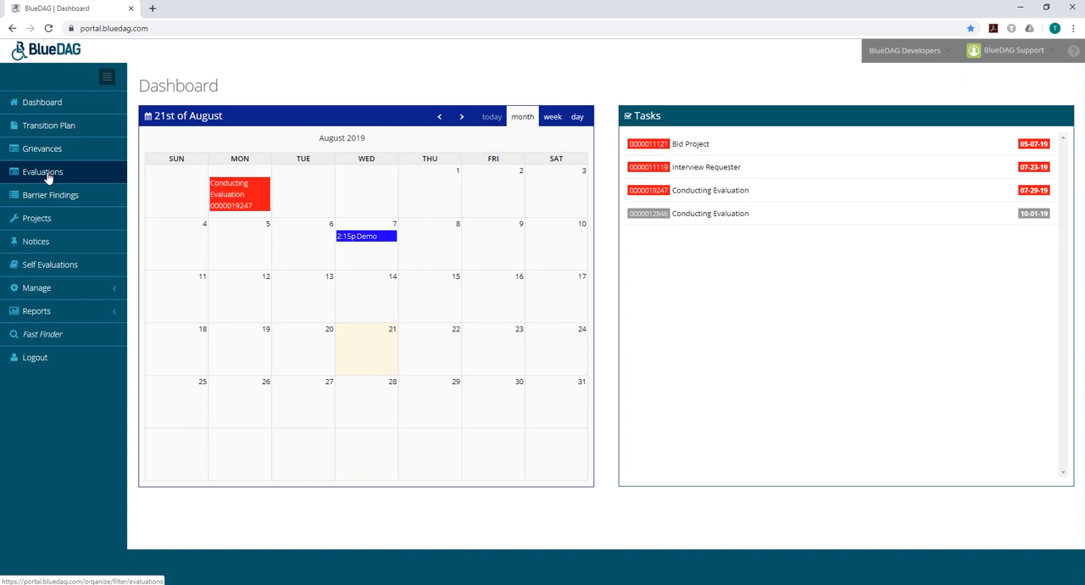
click(42, 171)
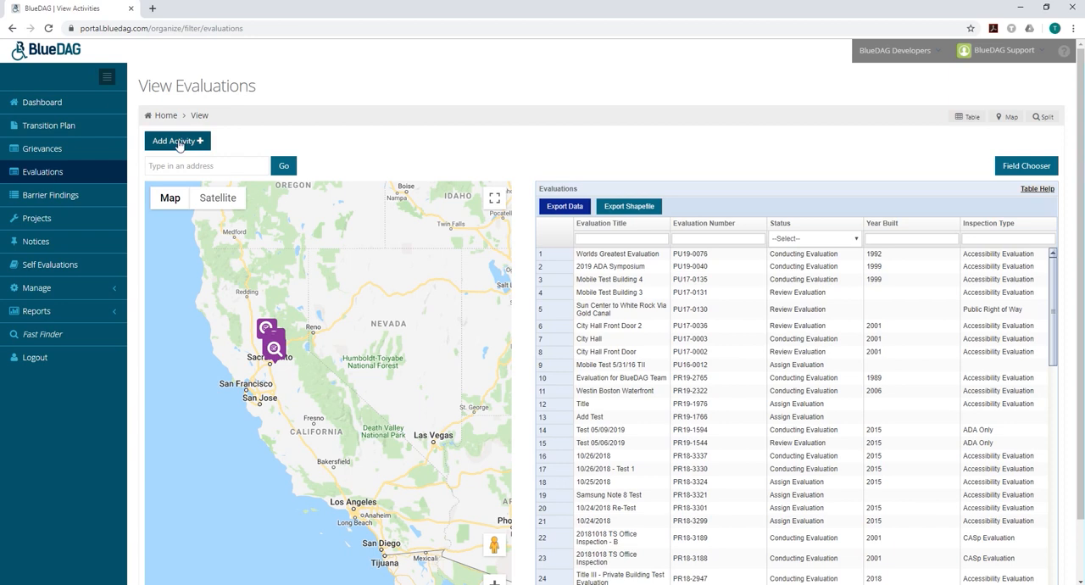
Add an Evaluation activity for a Private Site or Building (Title III)
click(177, 140)
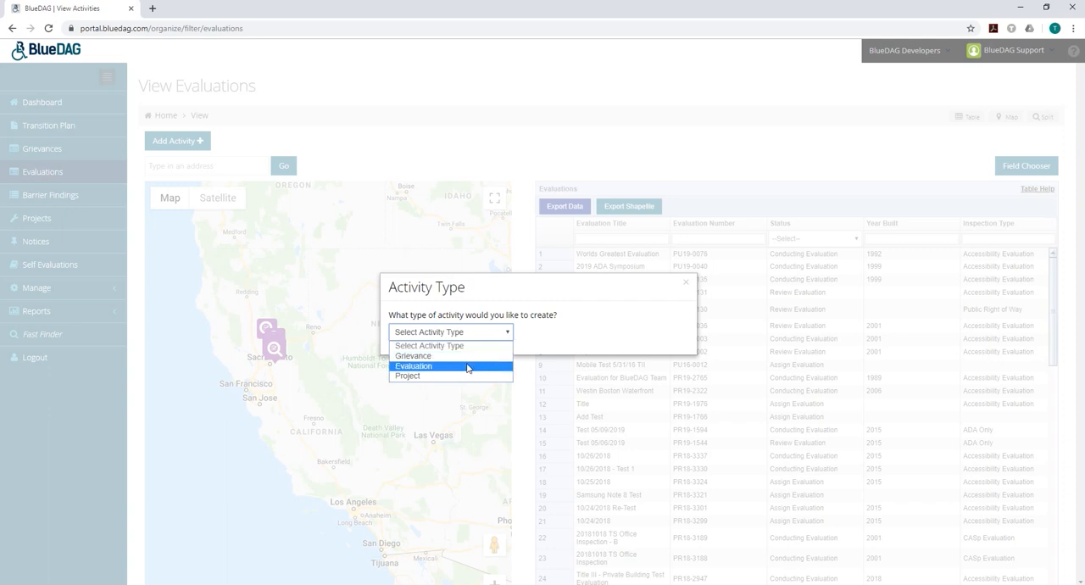
click(414, 365)
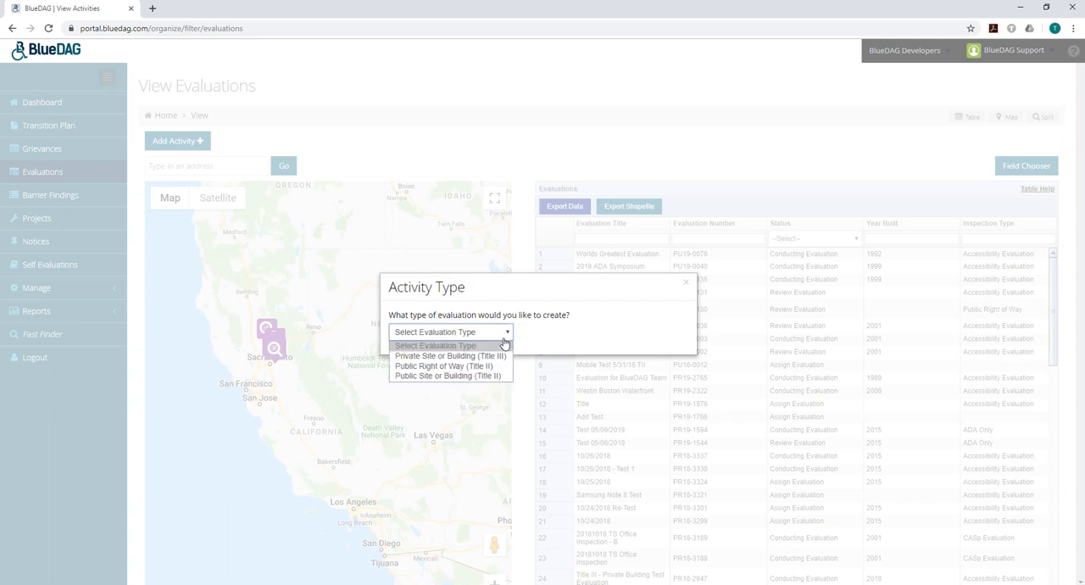
mouse_move(449, 355)
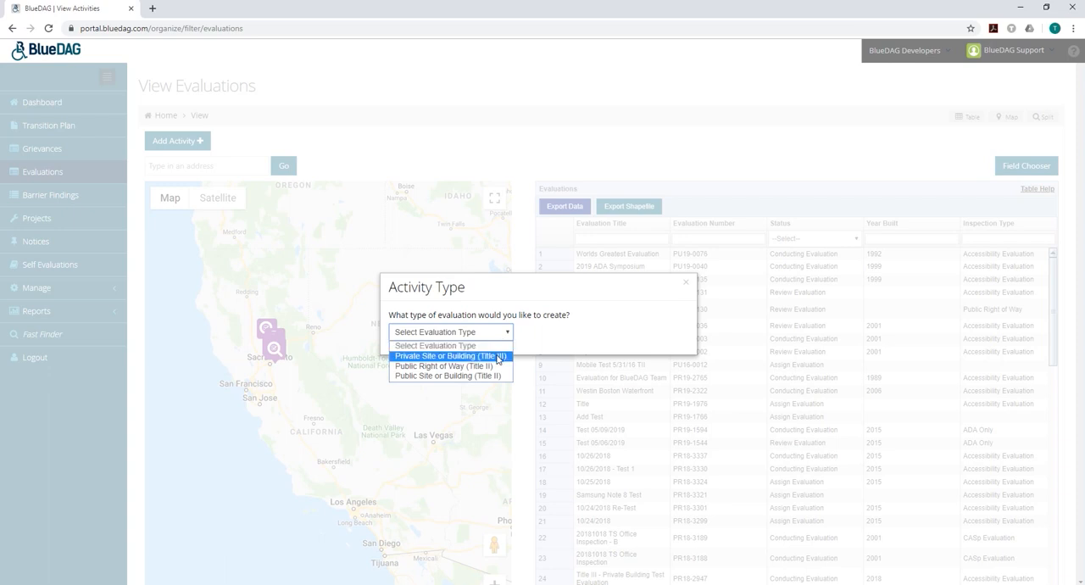
click(450, 355)
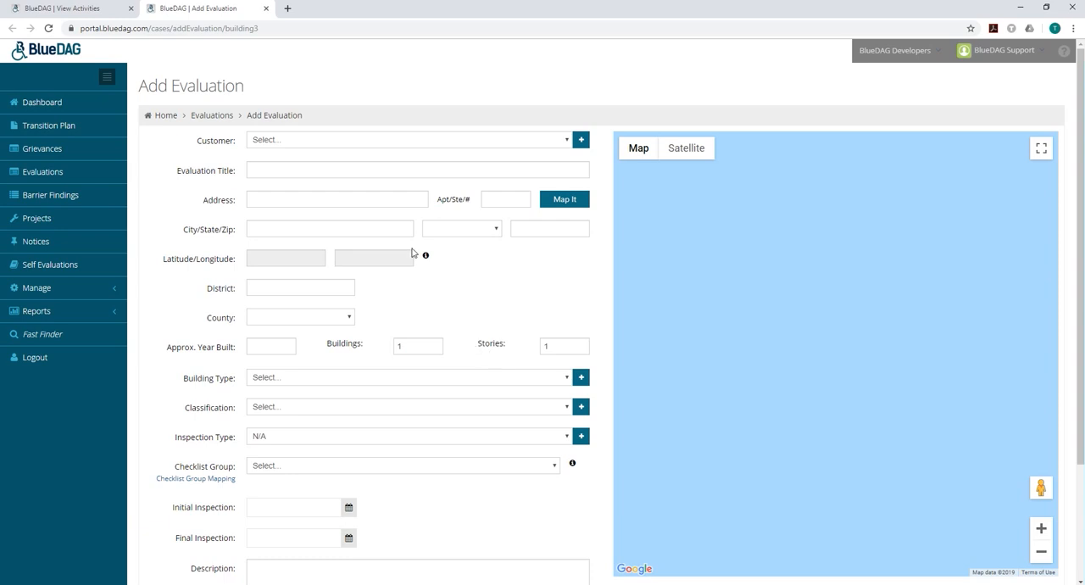
mouse_move(547, 158)
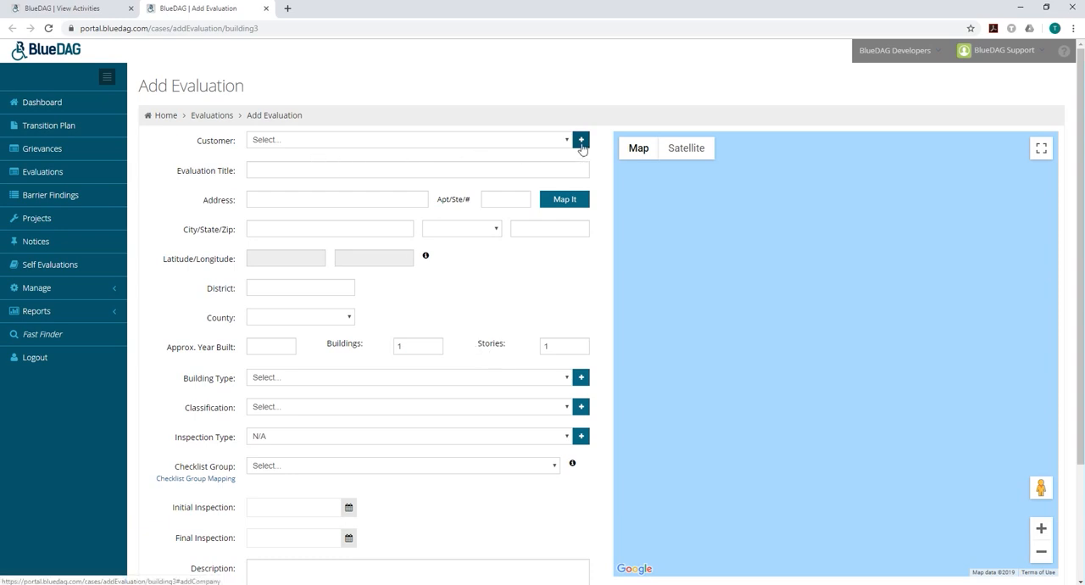
Add and save a new customer named 'Demo' from the Customer field
click(581, 140)
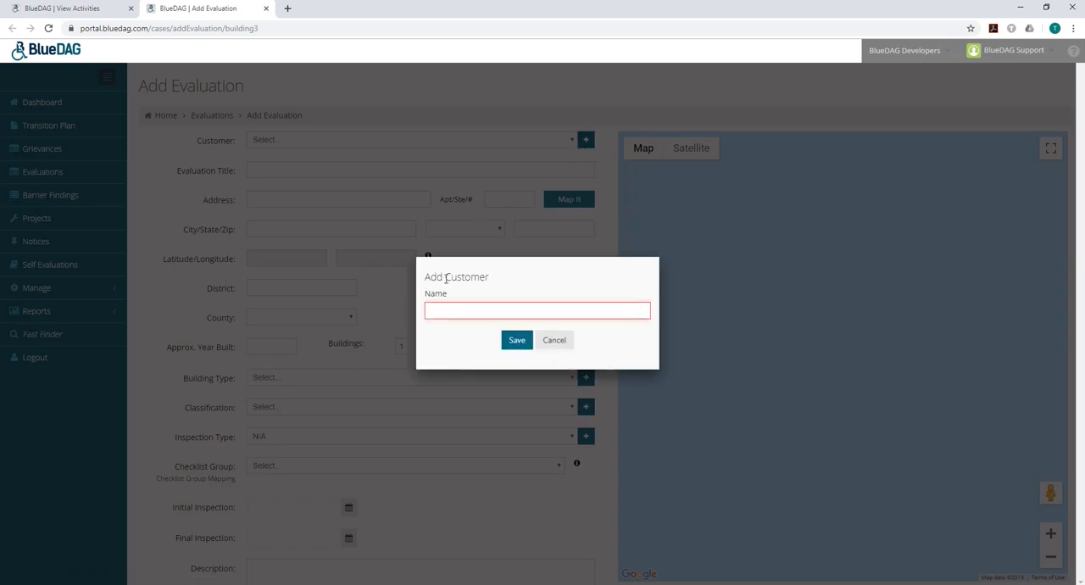
click(537, 311)
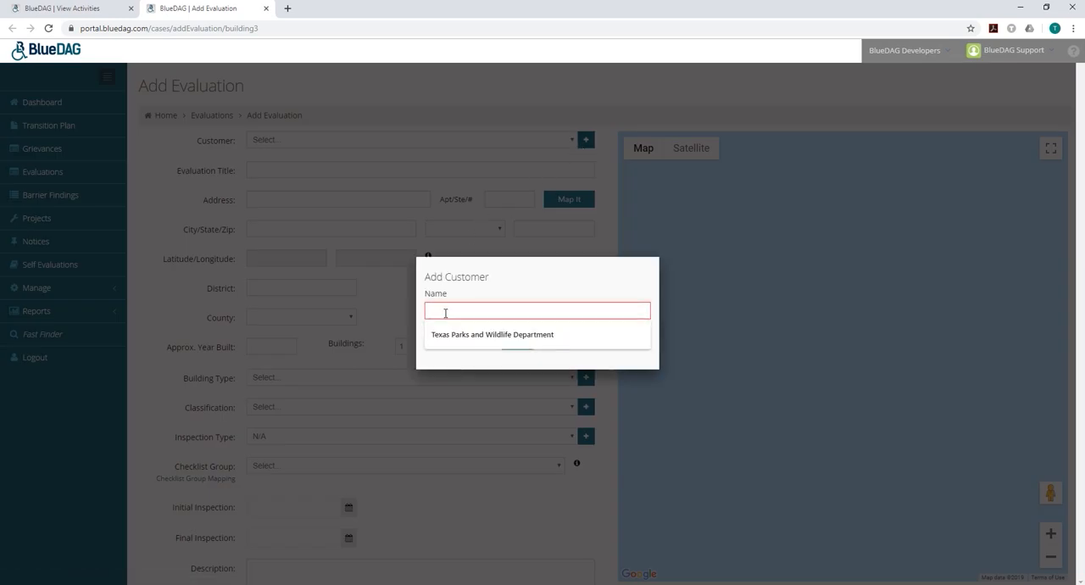
text(Del)
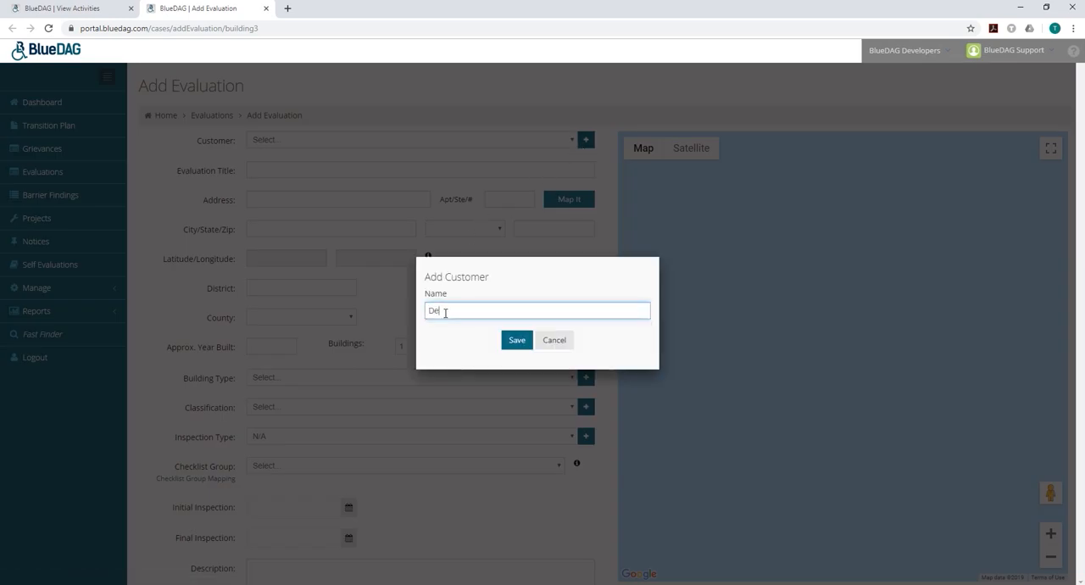
text(mo)
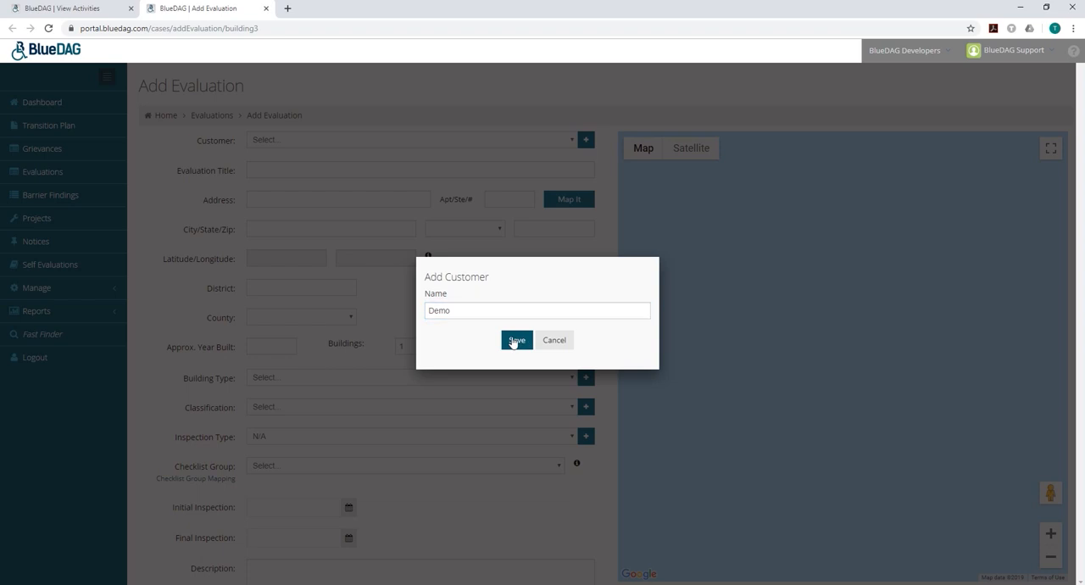
click(516, 340)
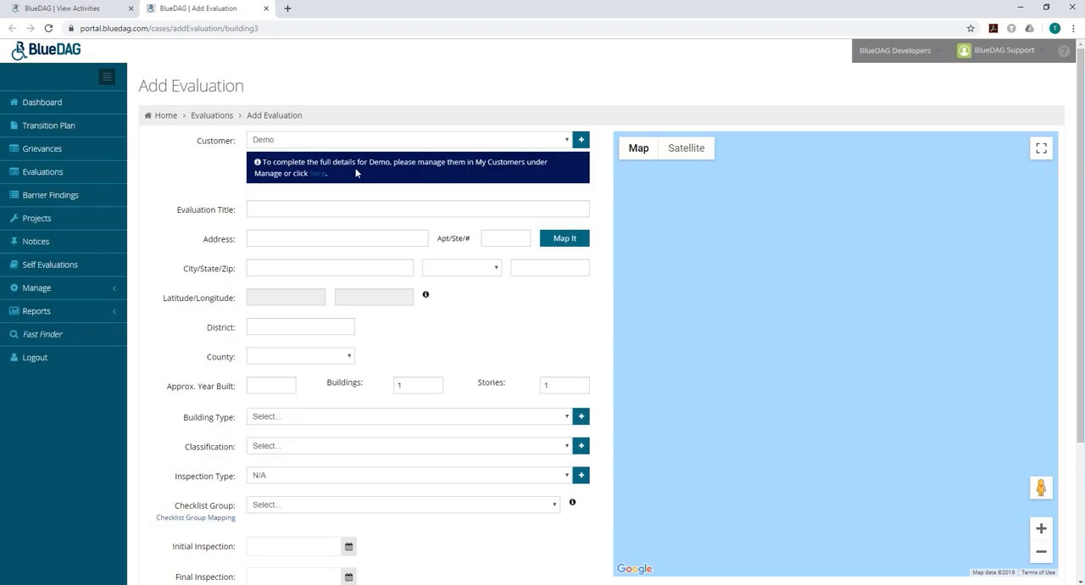
mouse_move(396, 174)
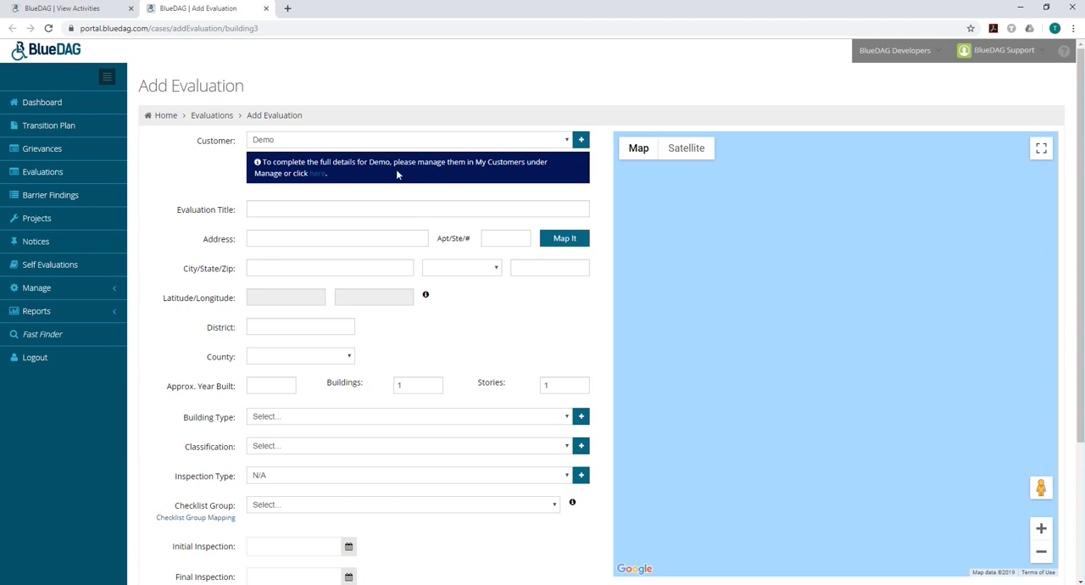
right_click(317, 172)
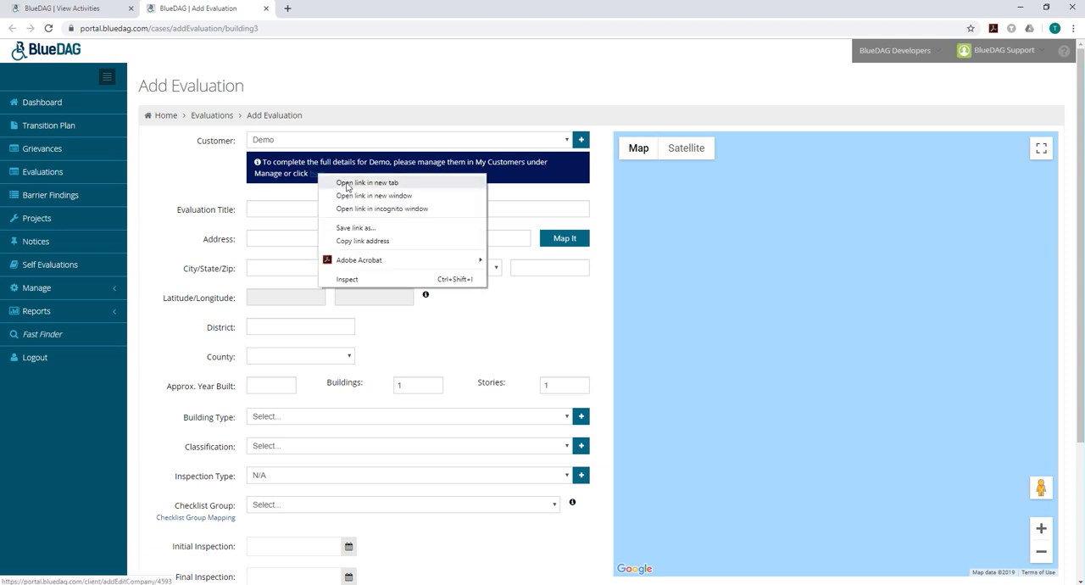
click(367, 182)
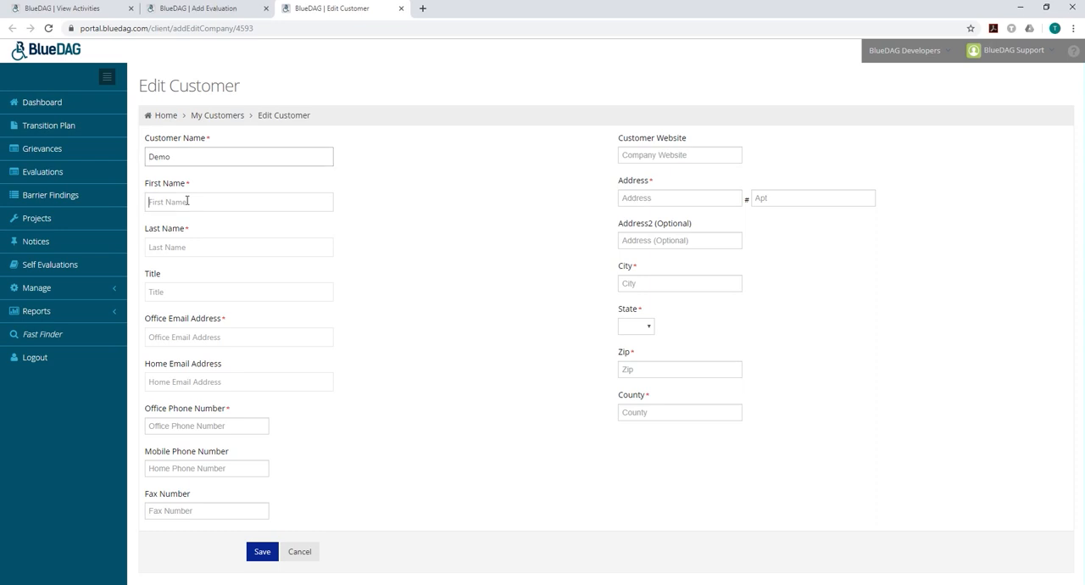
click(239, 201)
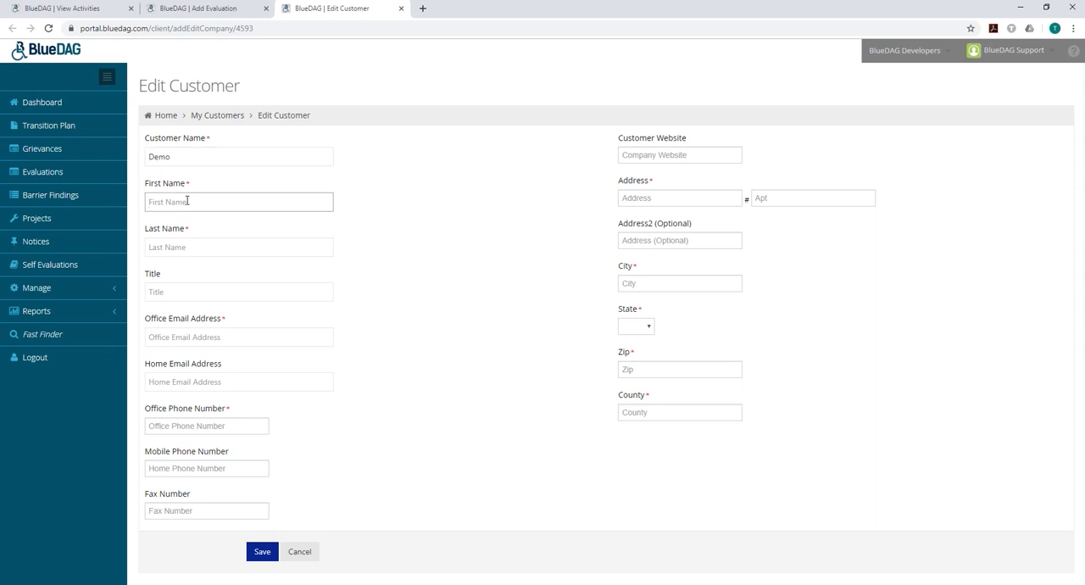
text(Demo)
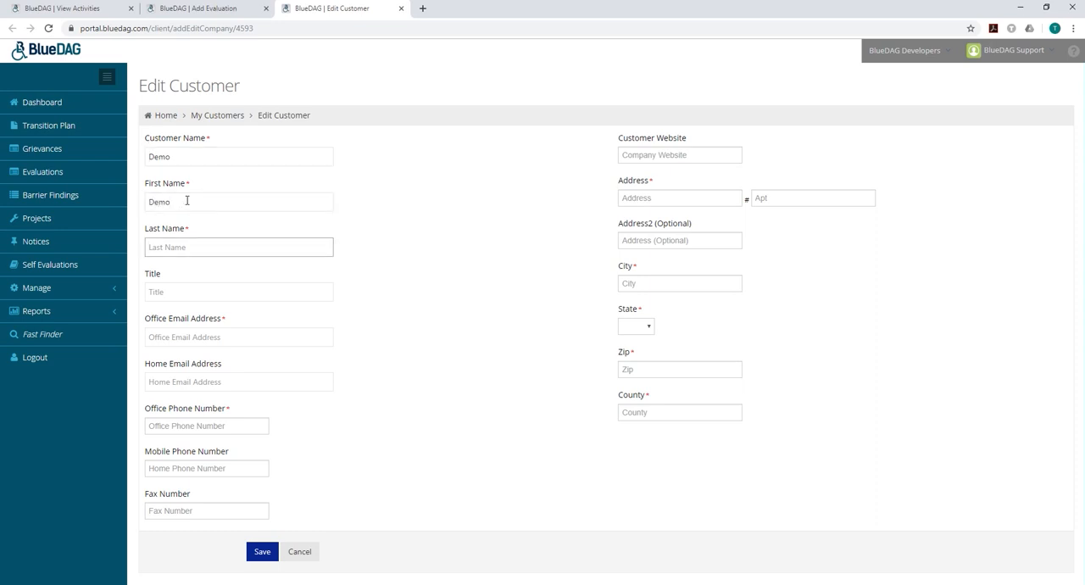
text(Demo)
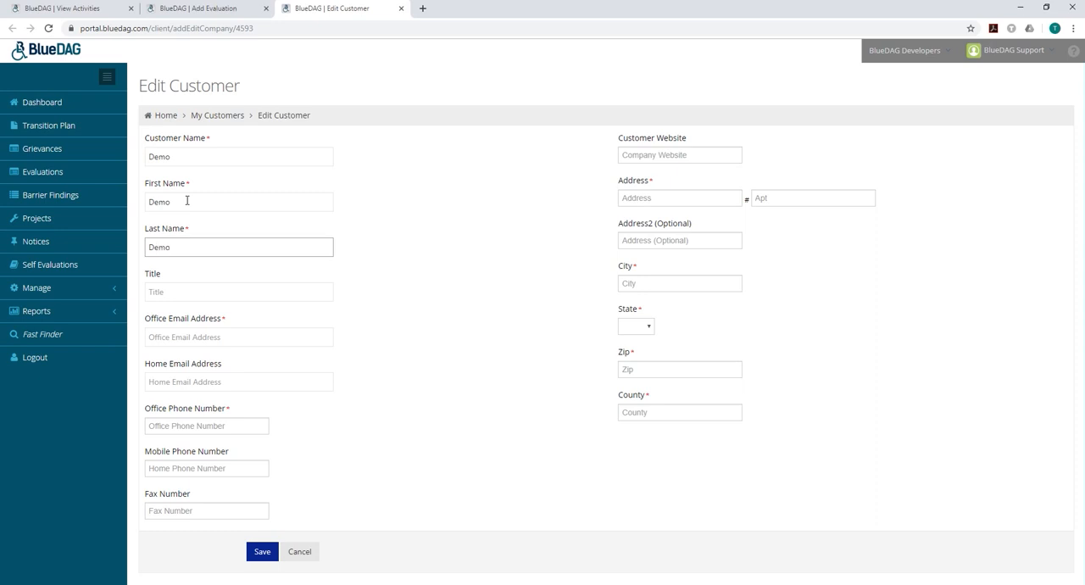
click(239, 292)
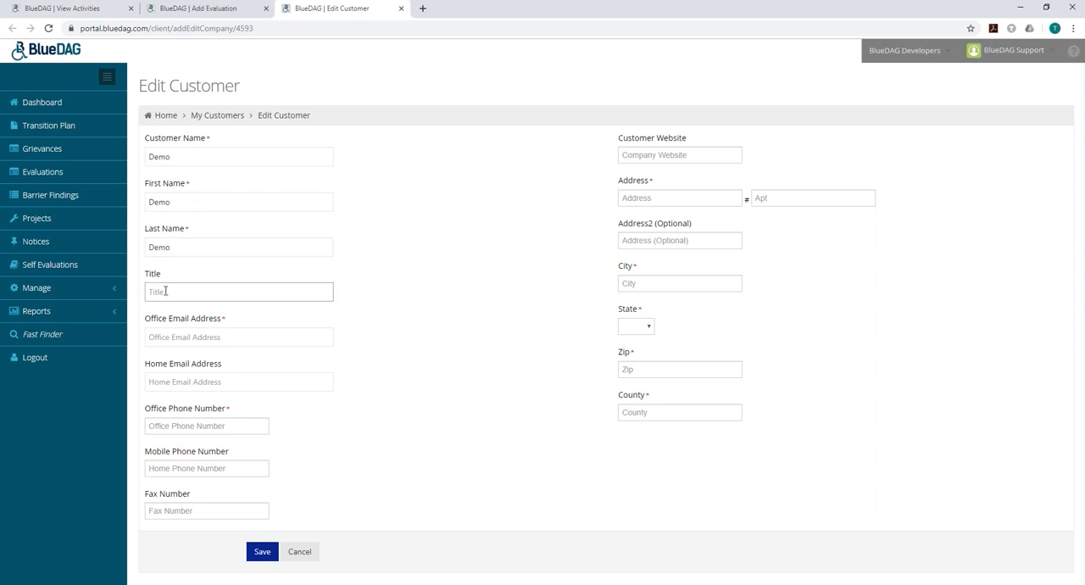
text(Demo)
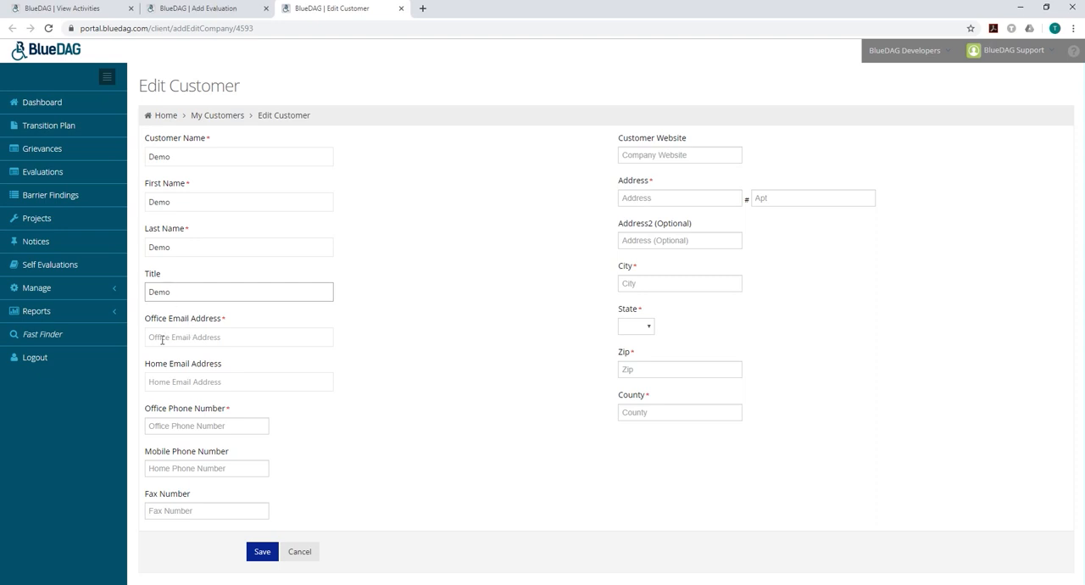
text(v)
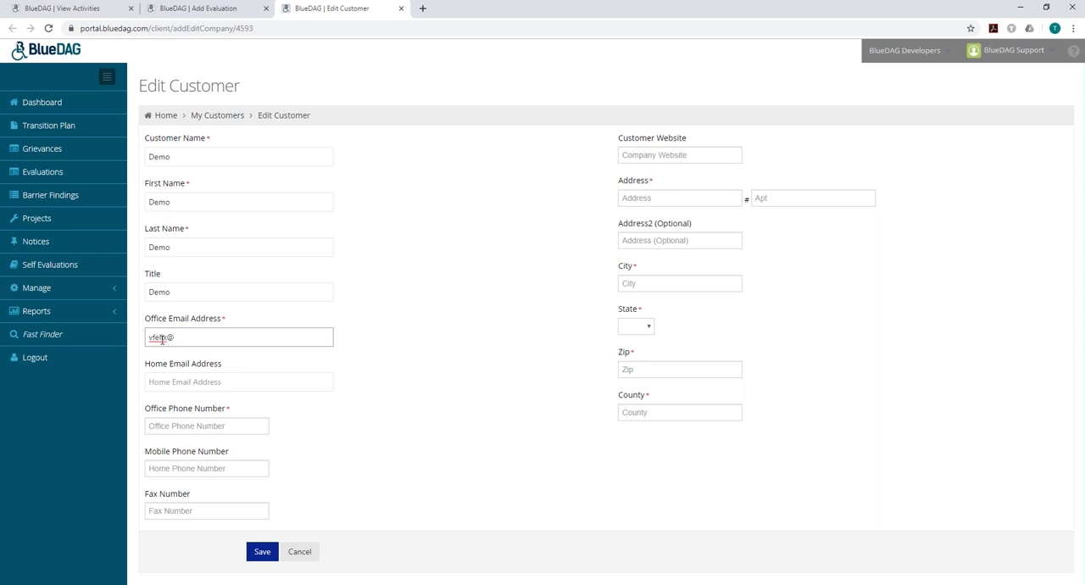
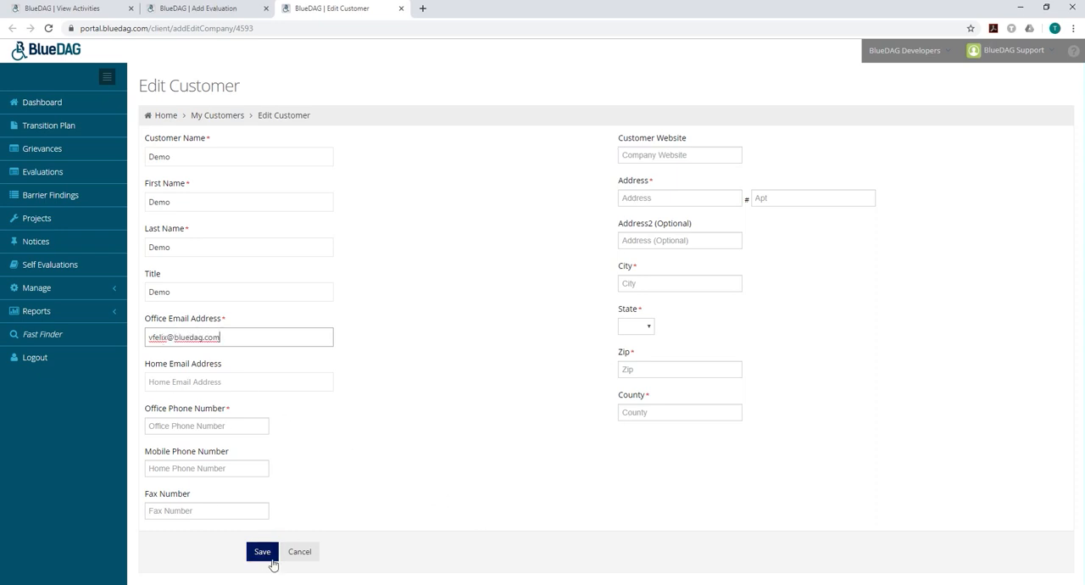
click(262, 551)
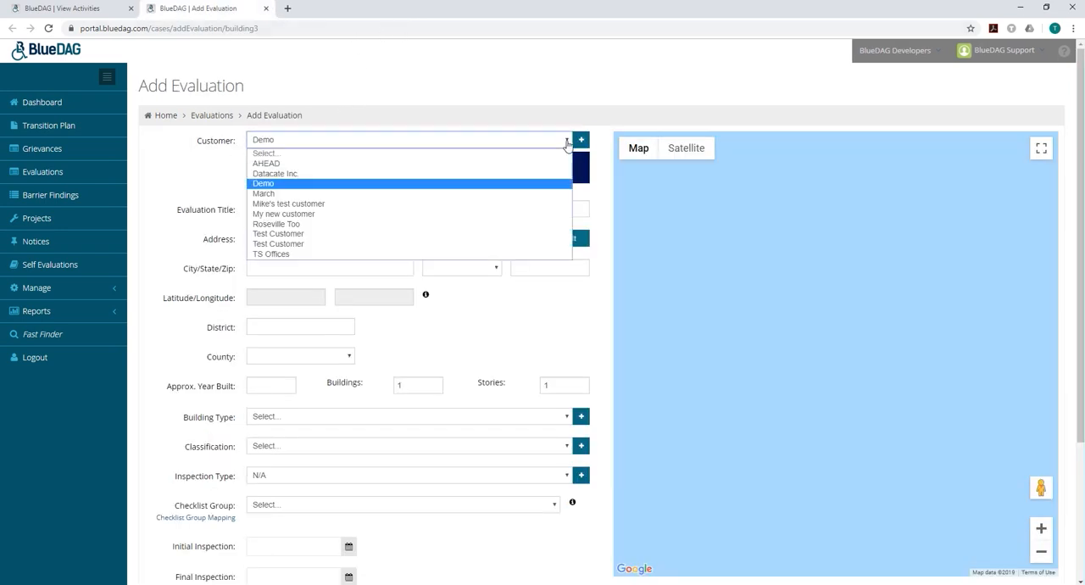
click(262, 183)
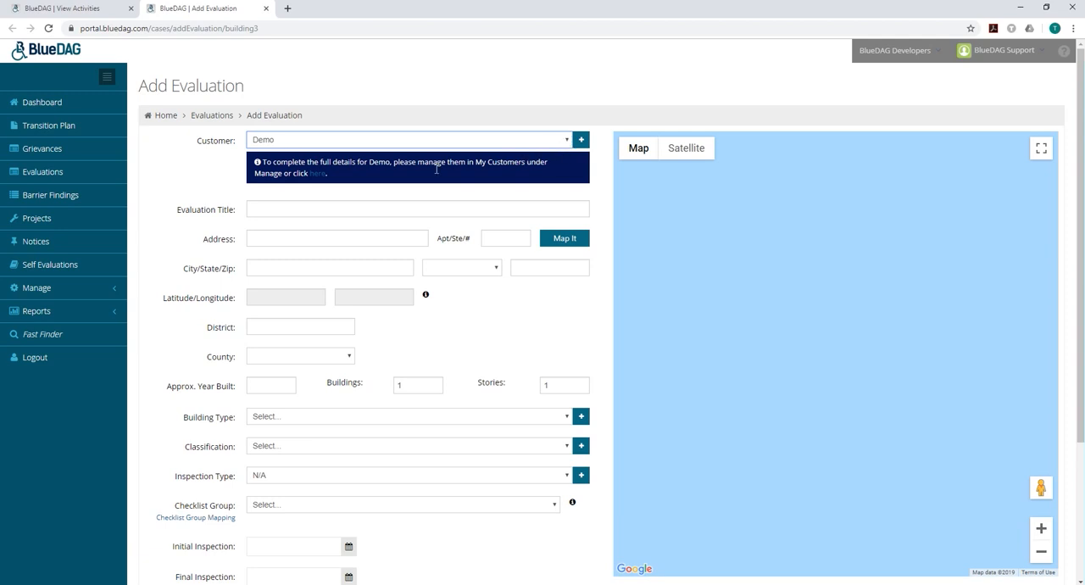
click(300, 209)
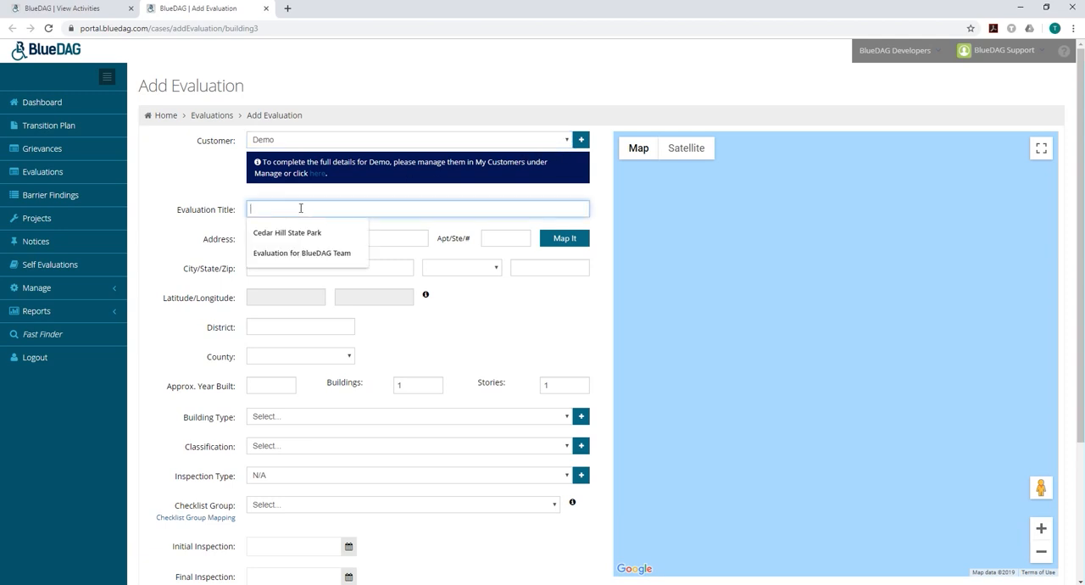
text(Demo)
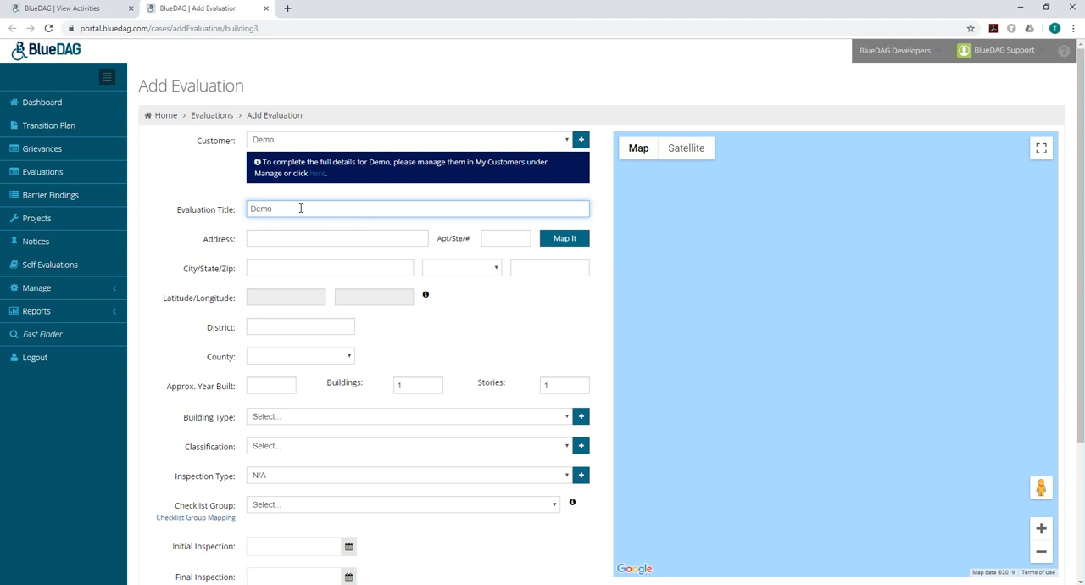
text(Evaluation Creation)
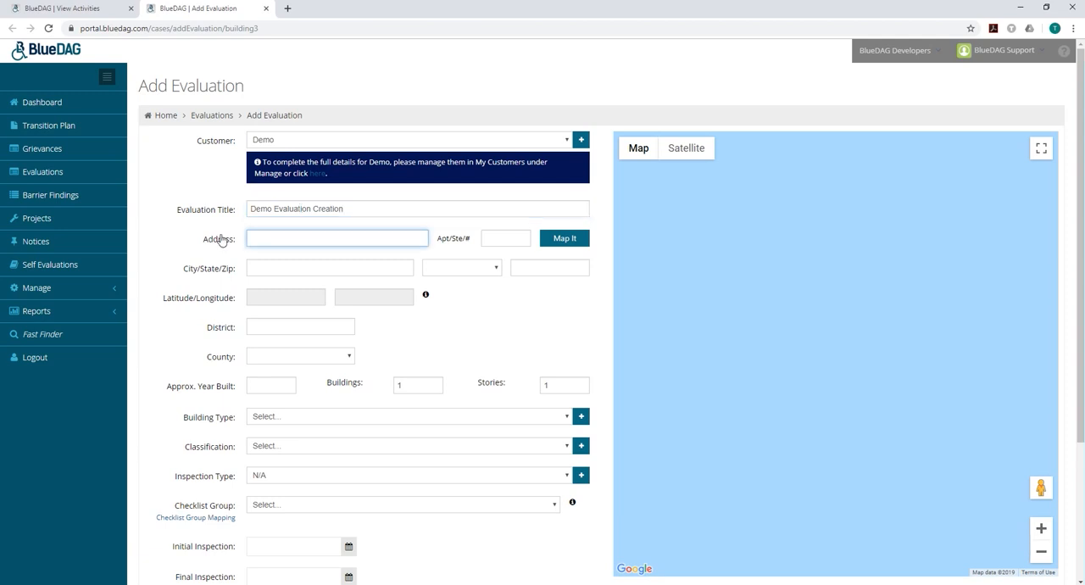
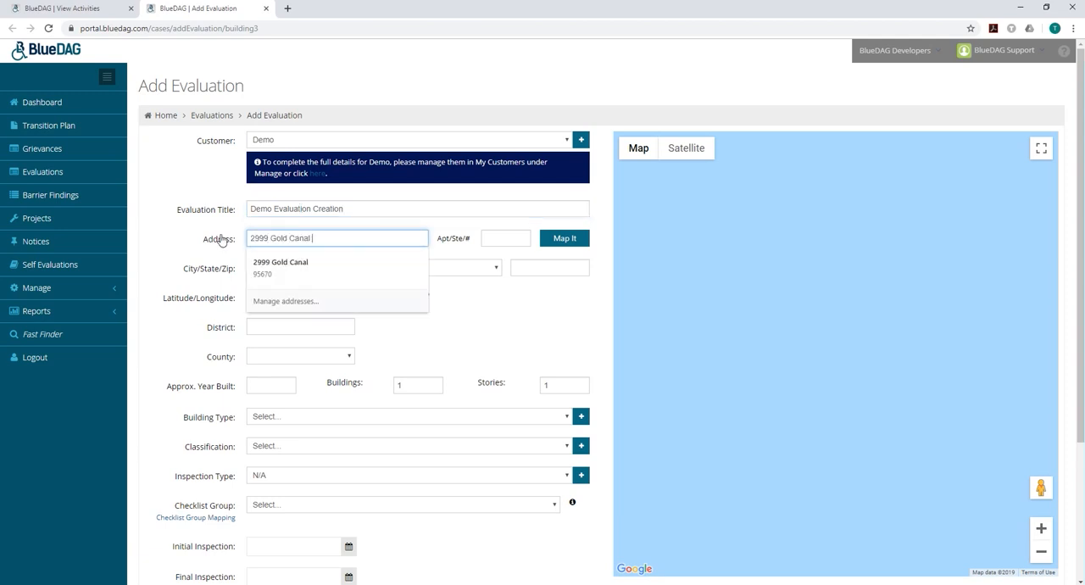
click(280, 265)
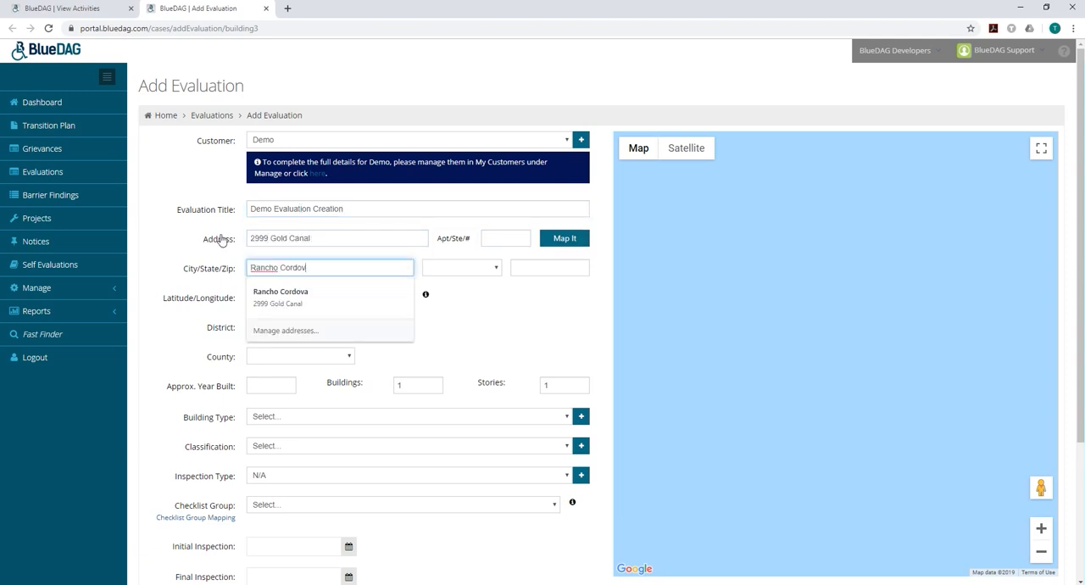
click(280, 297)
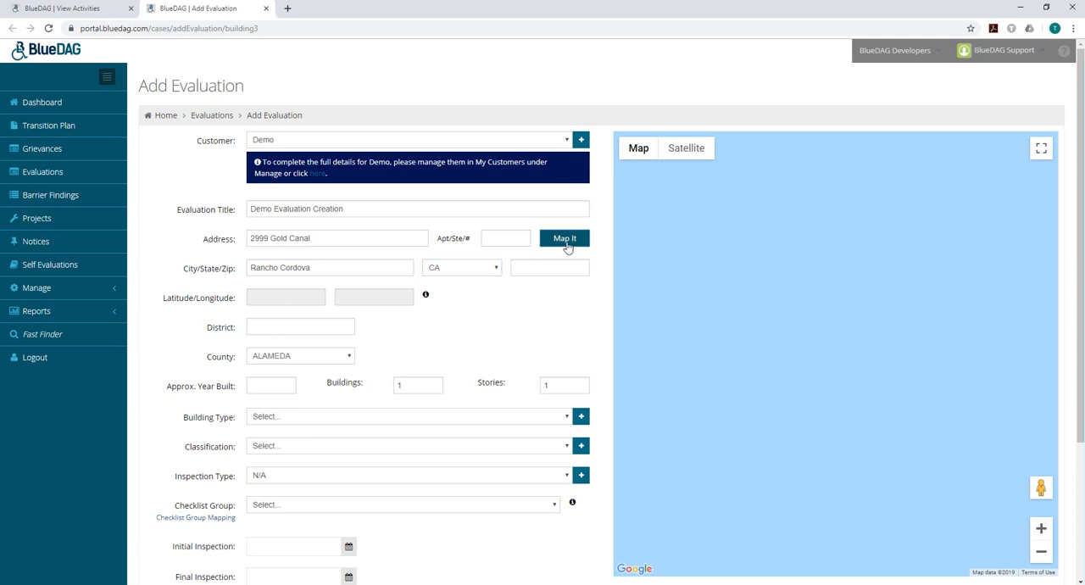
Geolocate the address with Map It and show the map as Satellite imagery
click(564, 238)
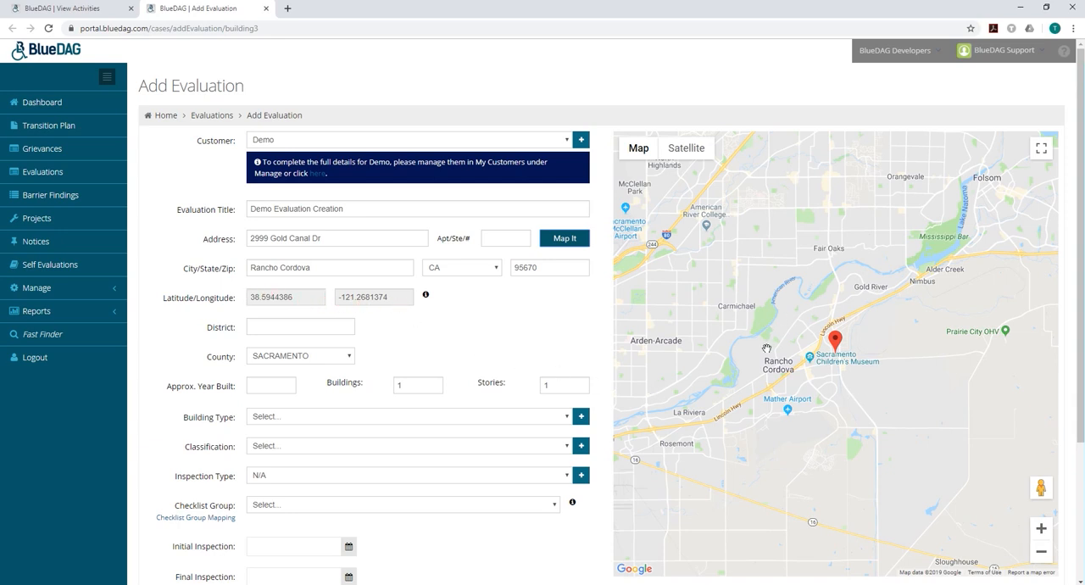
mouse_move(855, 365)
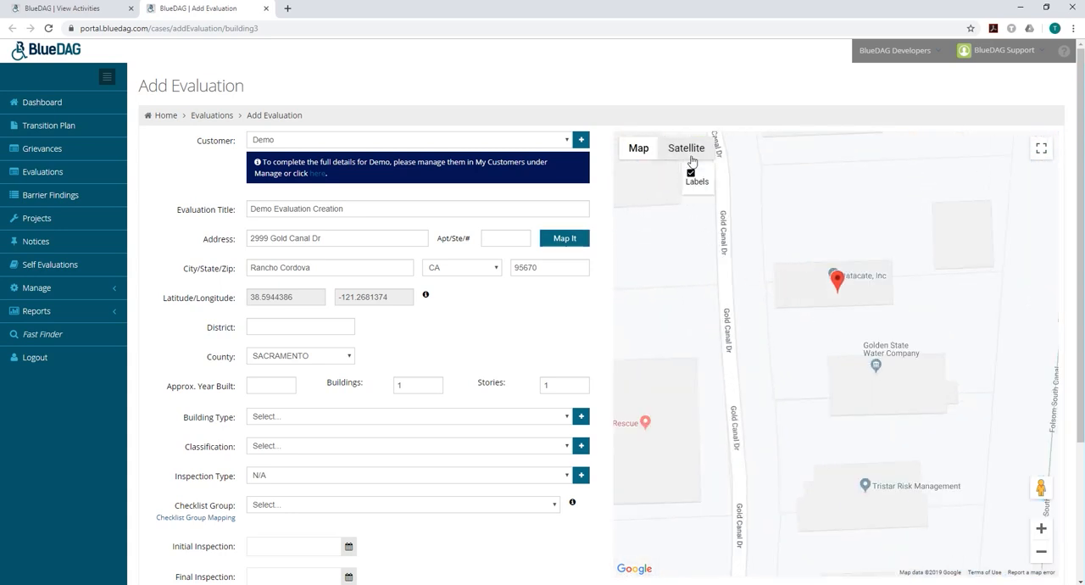
click(686, 148)
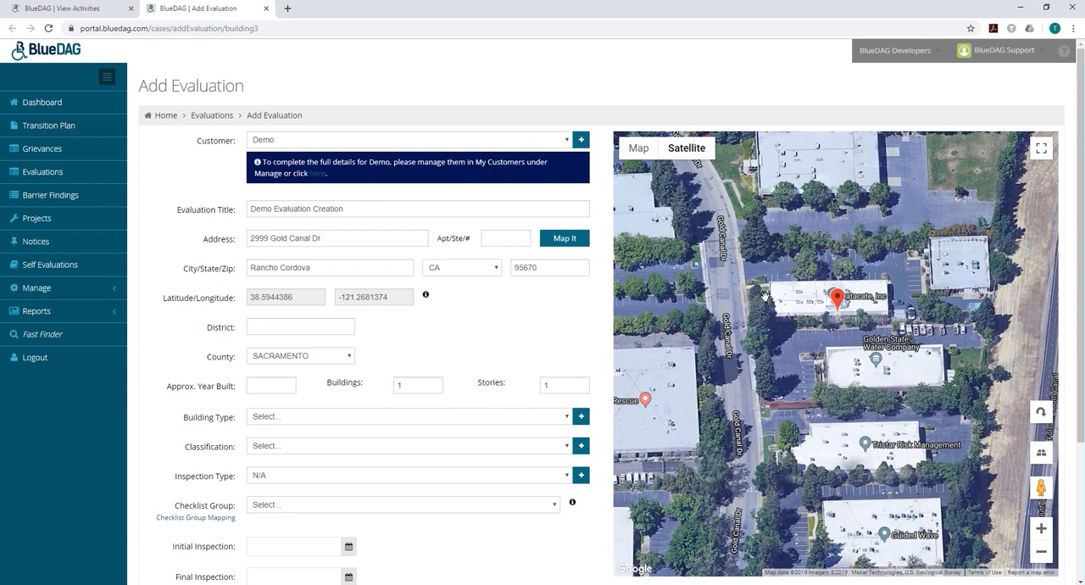
mouse_move(838, 309)
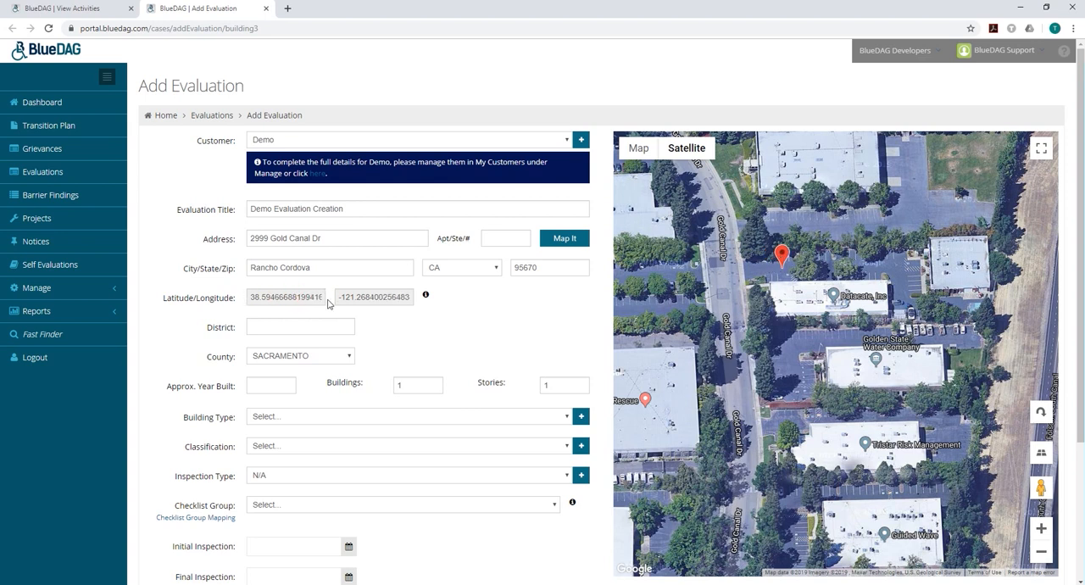
mouse_move(665, 274)
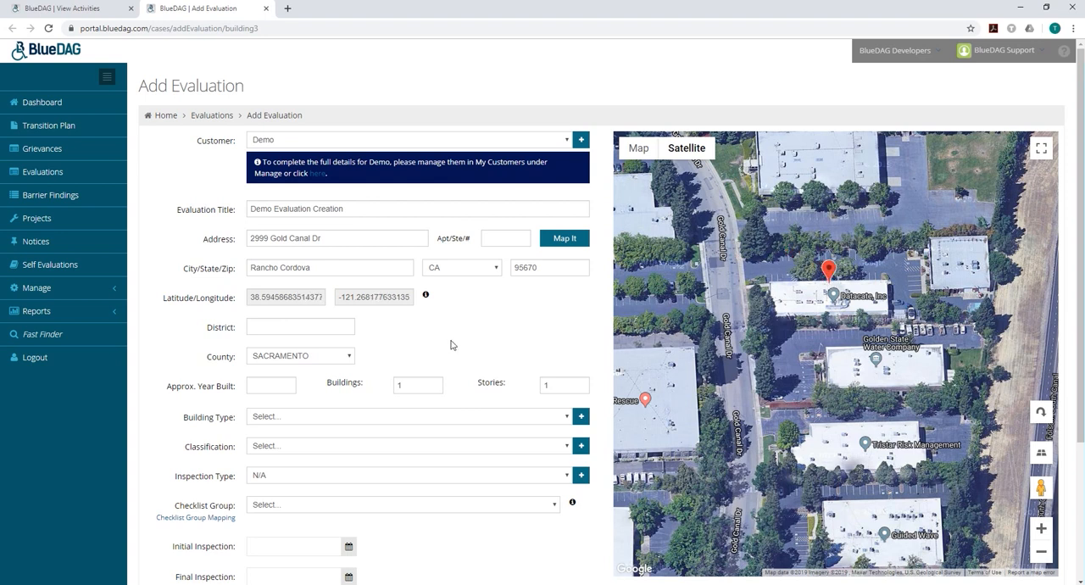
Enter year built 1989 and choose Business, B – Business, and Accessibility Evaluation
scroll(down, 3)
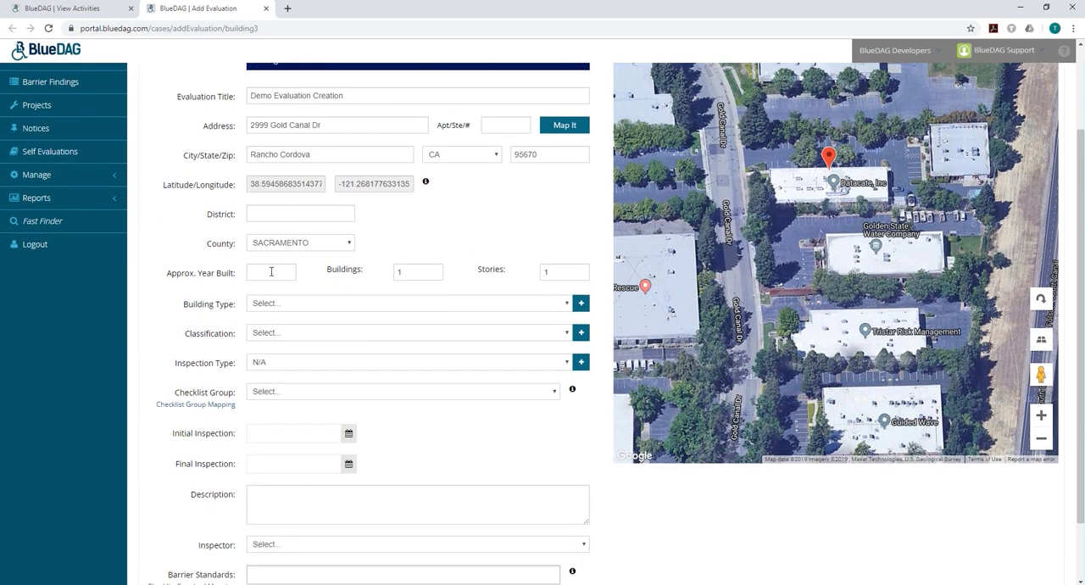
text(1985)
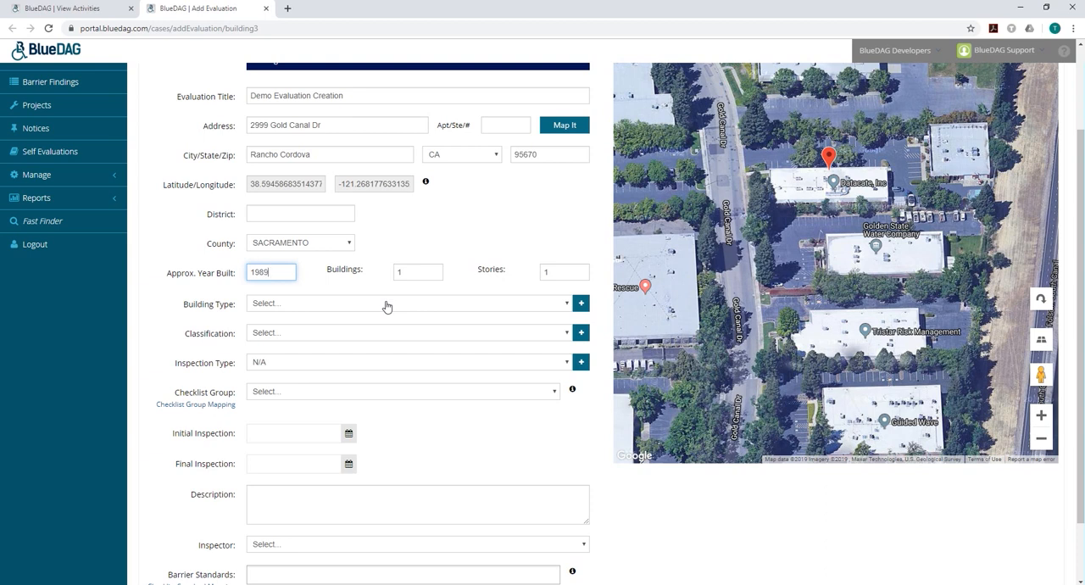
click(406, 303)
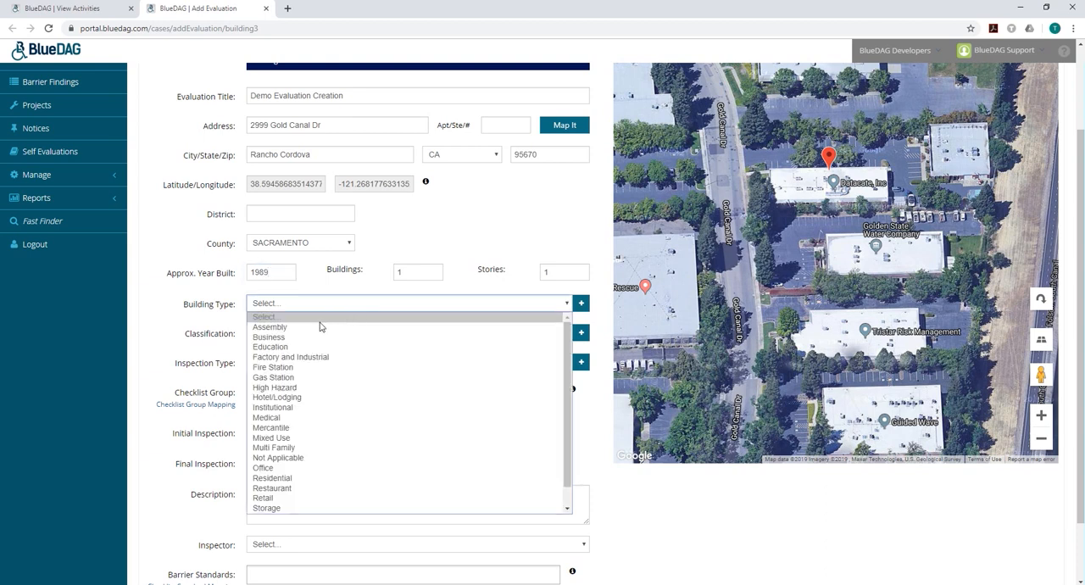
mouse_move(269, 336)
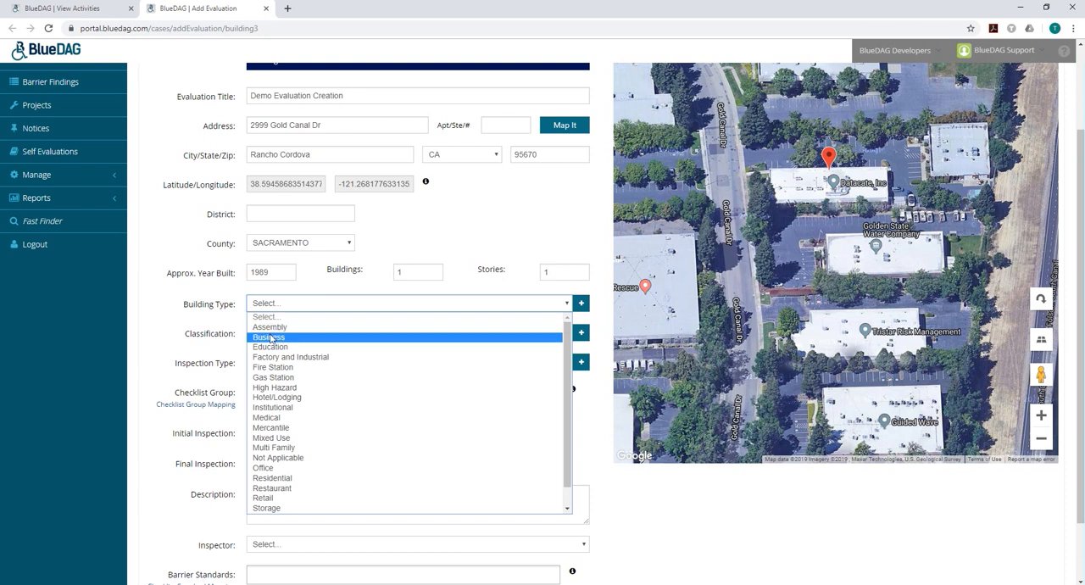
click(269, 337)
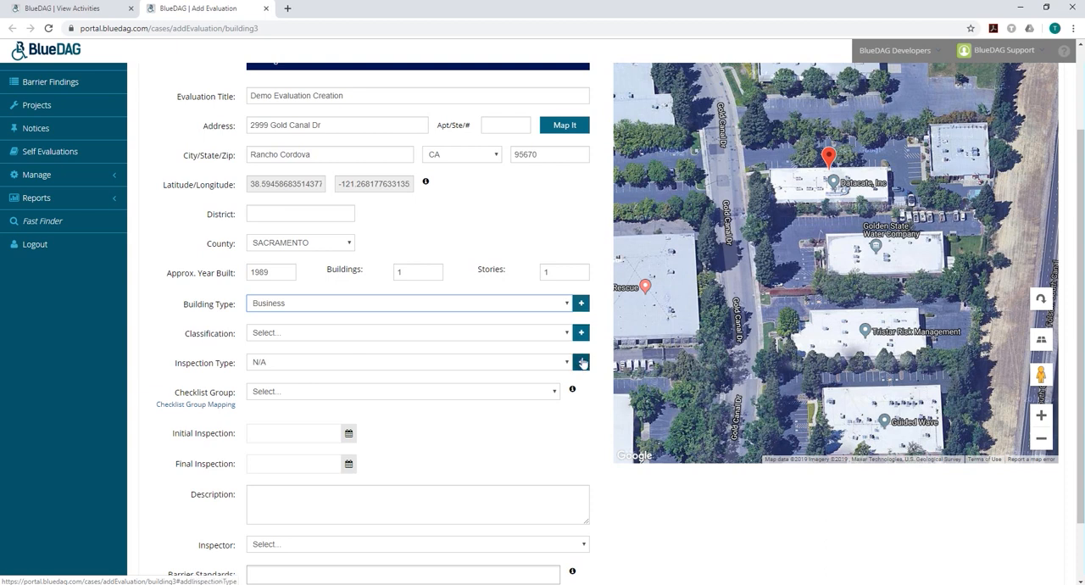
mouse_move(305, 338)
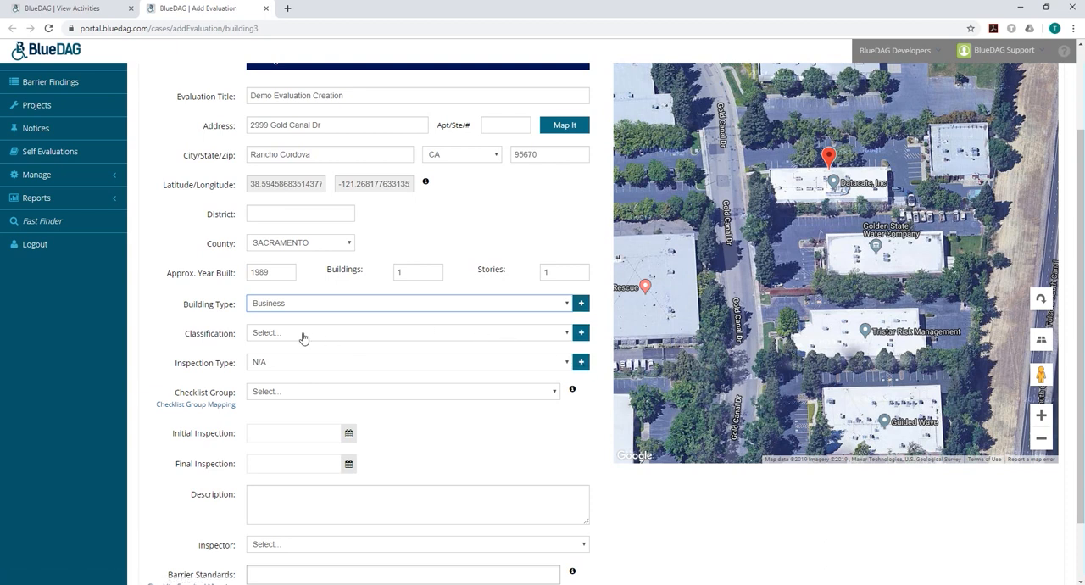
click(407, 332)
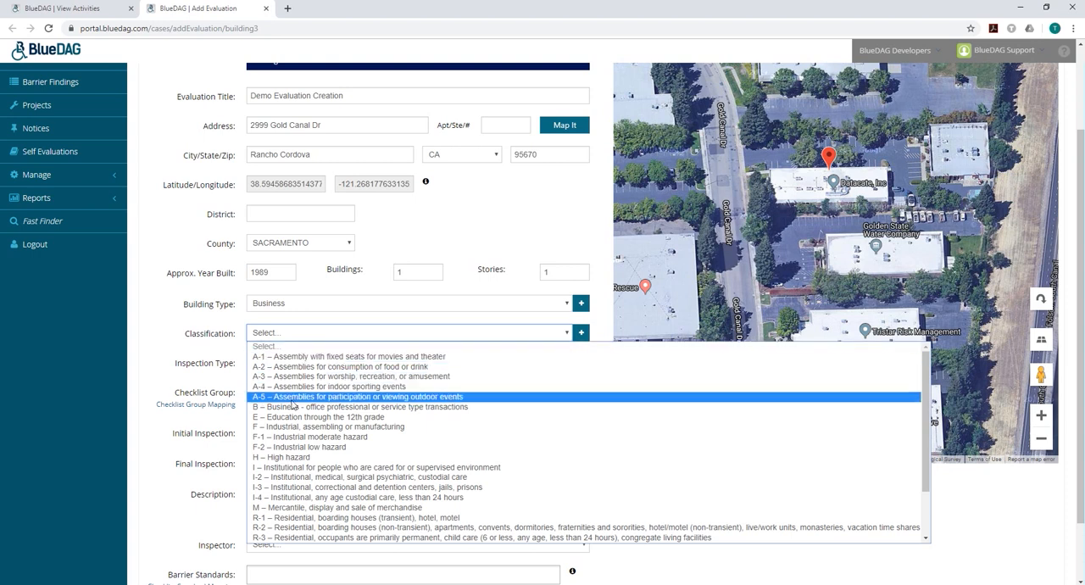
click(359, 406)
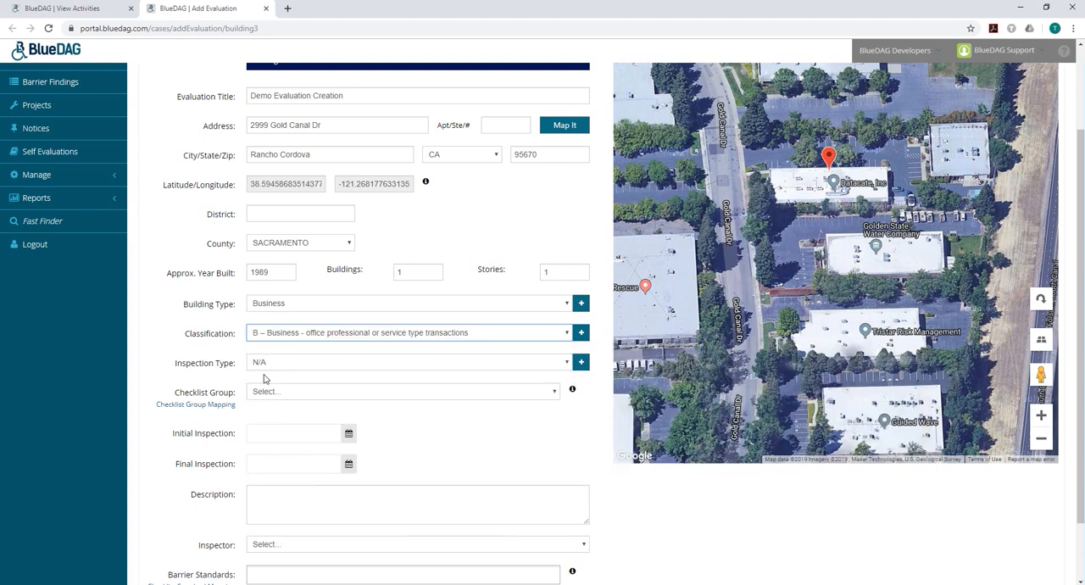
click(411, 362)
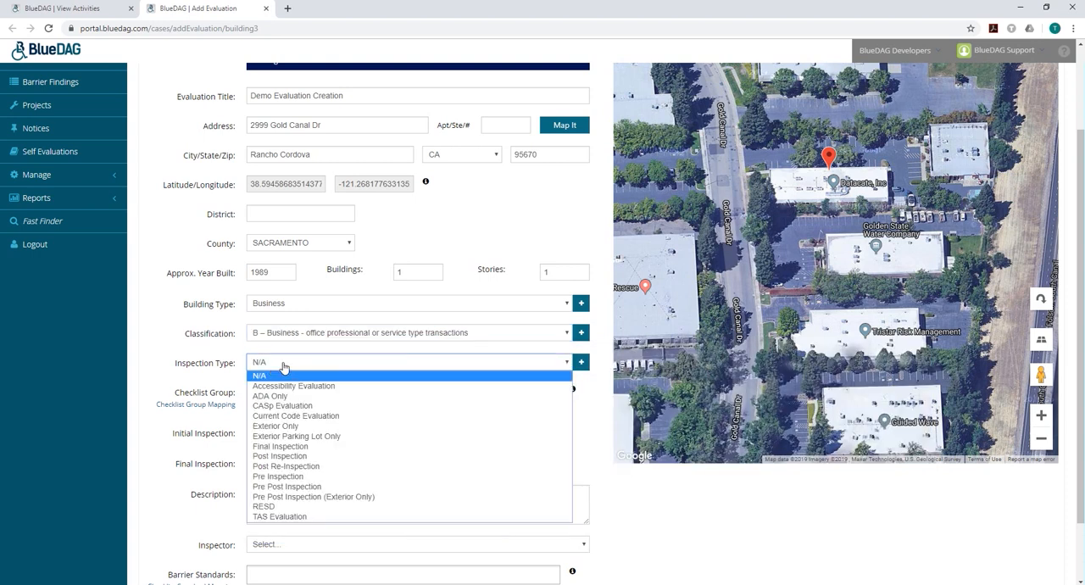
mouse_move(282, 395)
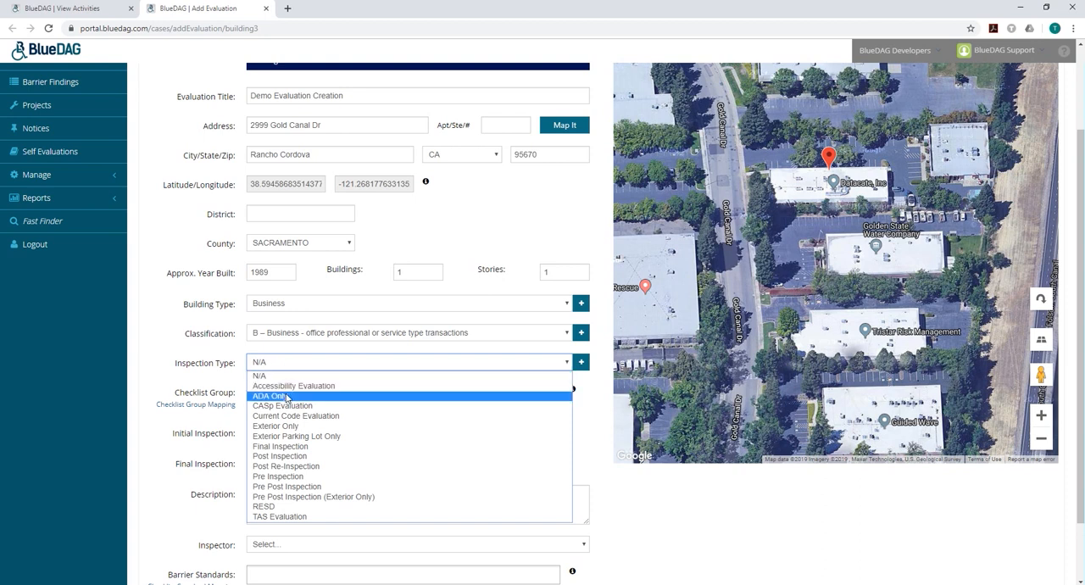
click(294, 386)
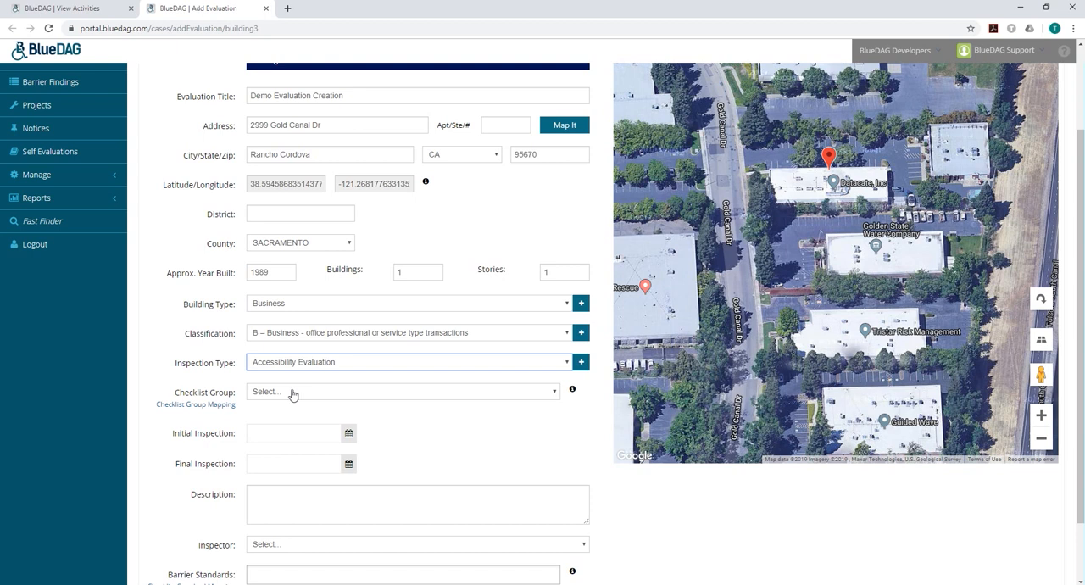
mouse_move(342, 405)
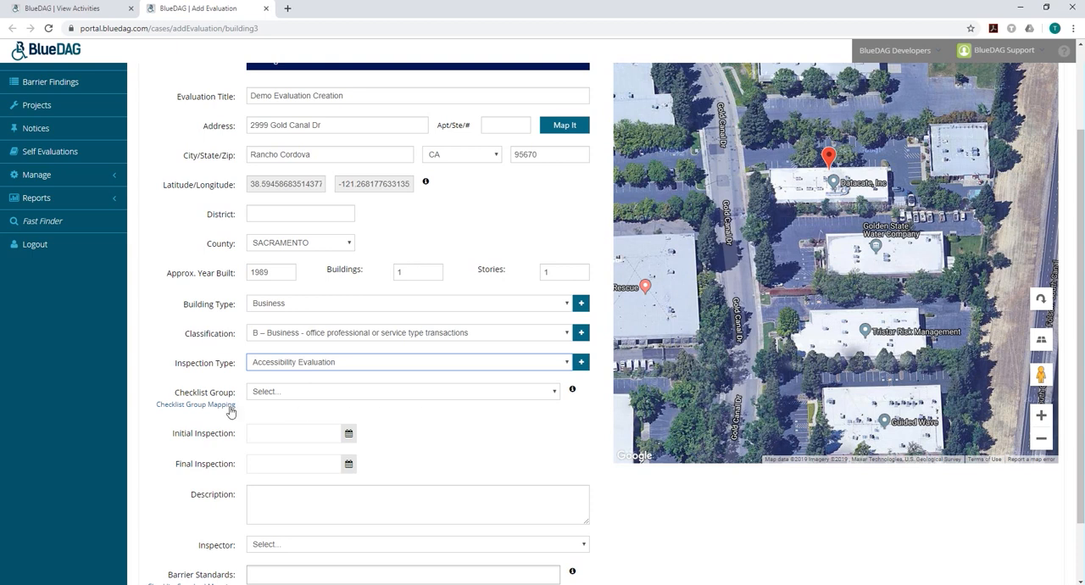
mouse_move(195, 404)
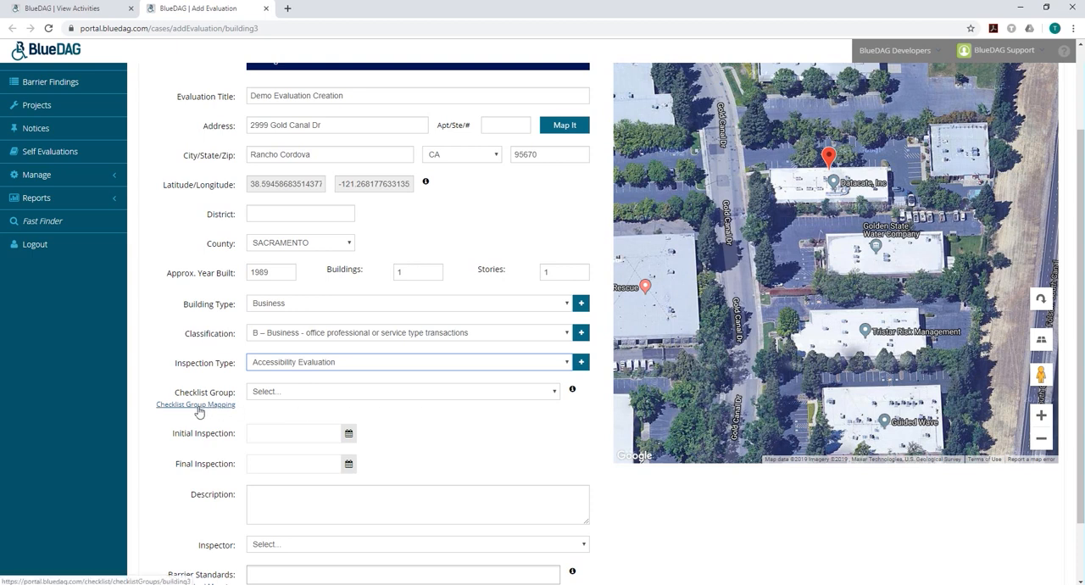
Open the Checklist Group Mapping page and browse the Airport and Apartment Complex checklists
click(195, 404)
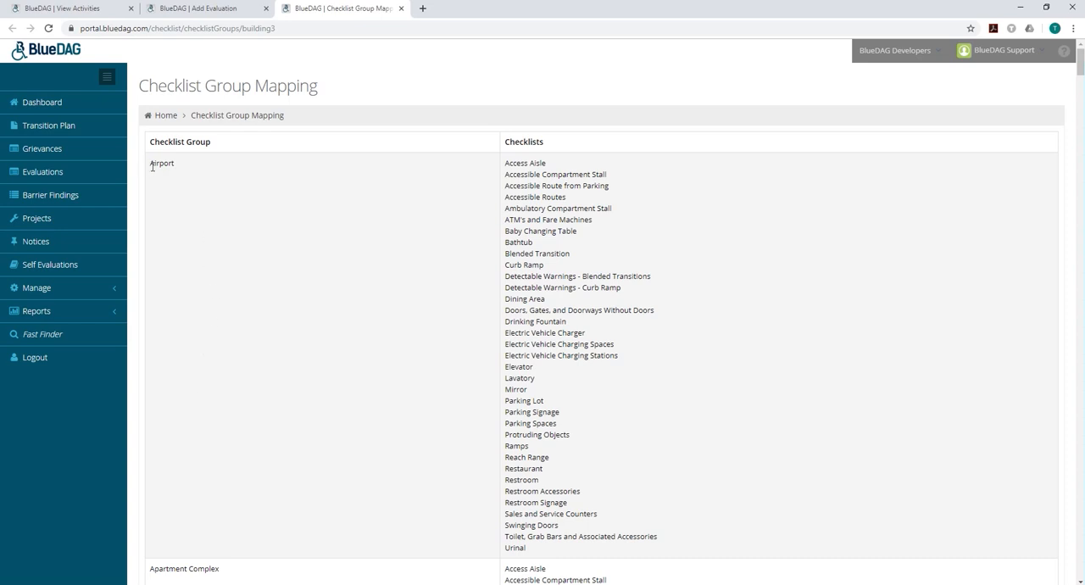
double_click(161, 163)
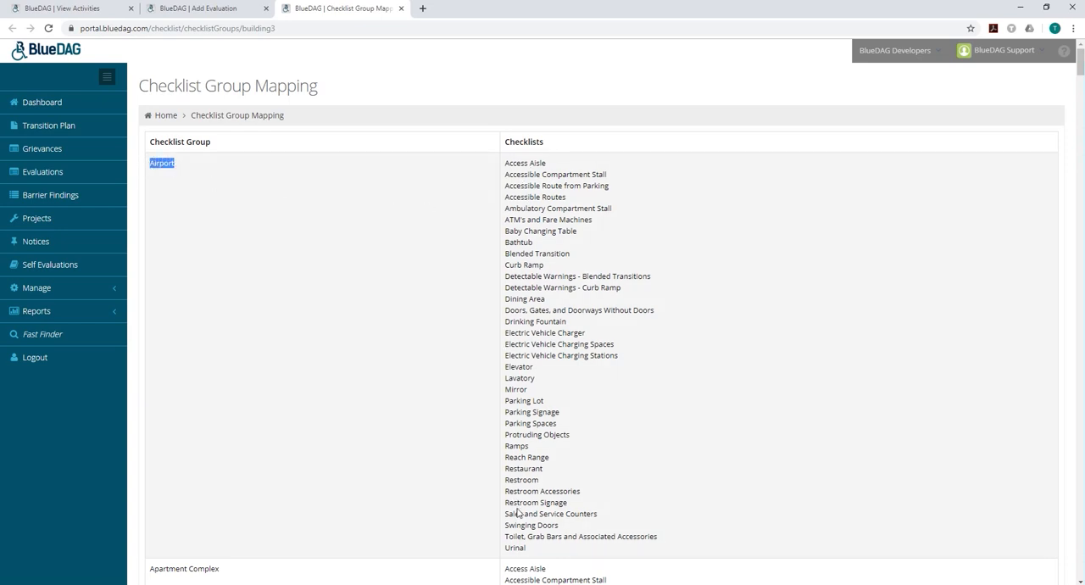
scroll(down, 3)
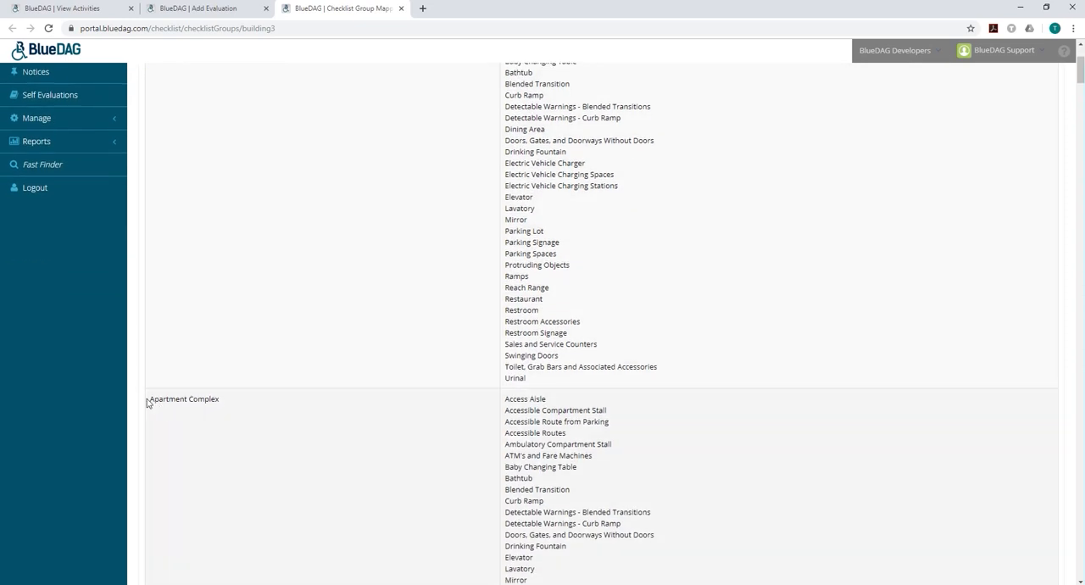
double_click(183, 399)
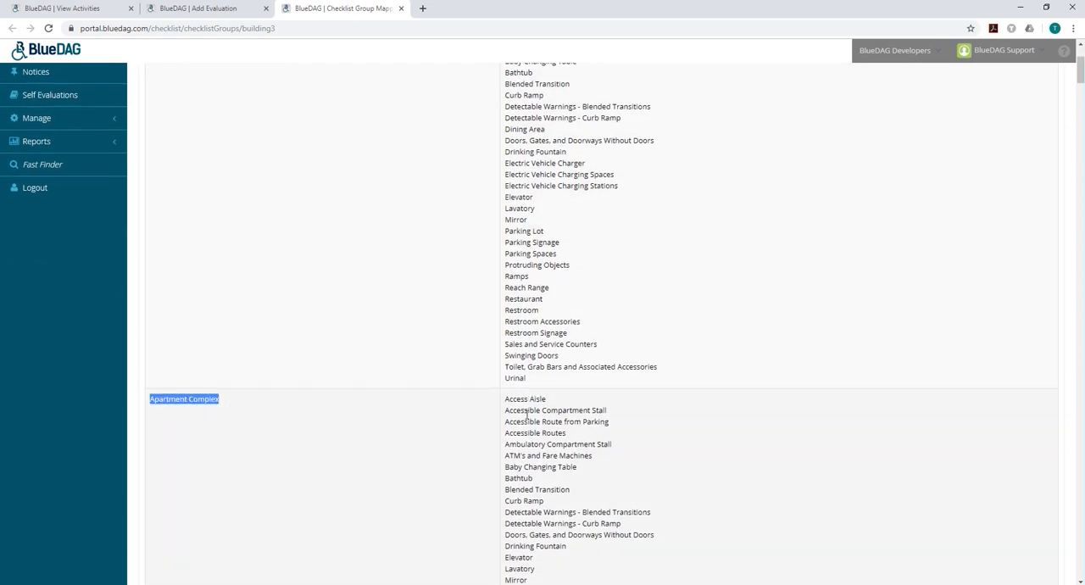
scroll(down, 3)
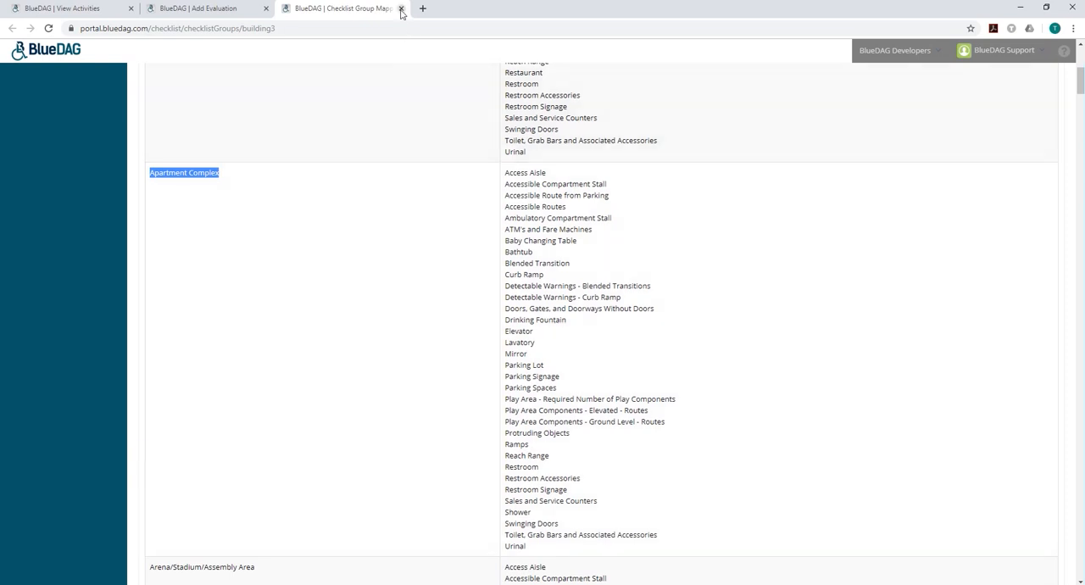
Set inspection dates 08/21/2019–08/23/2019, description 'Notes field', and inspector BlueDAG Support
click(400, 9)
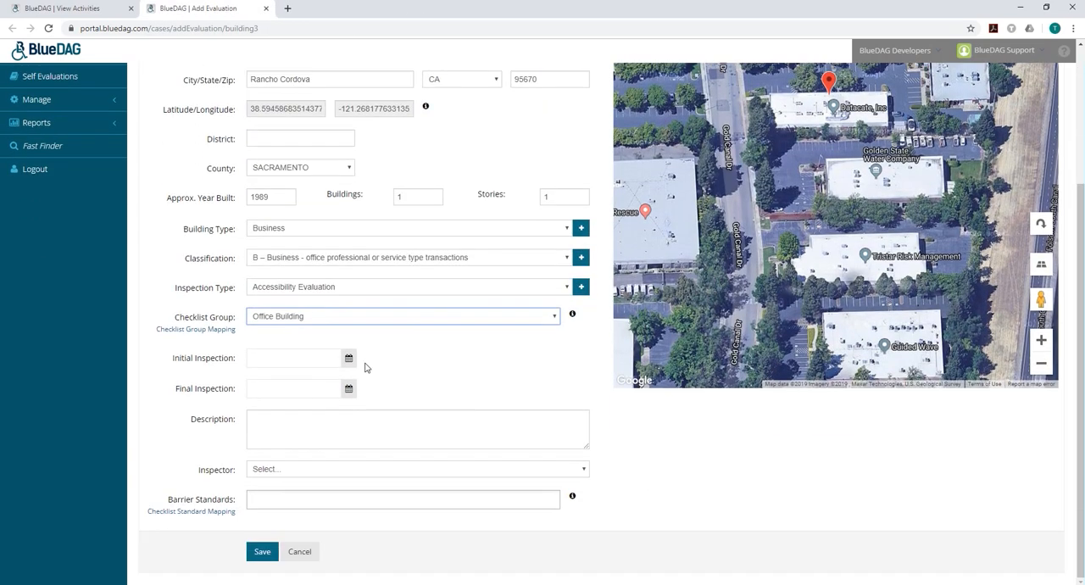
click(347, 358)
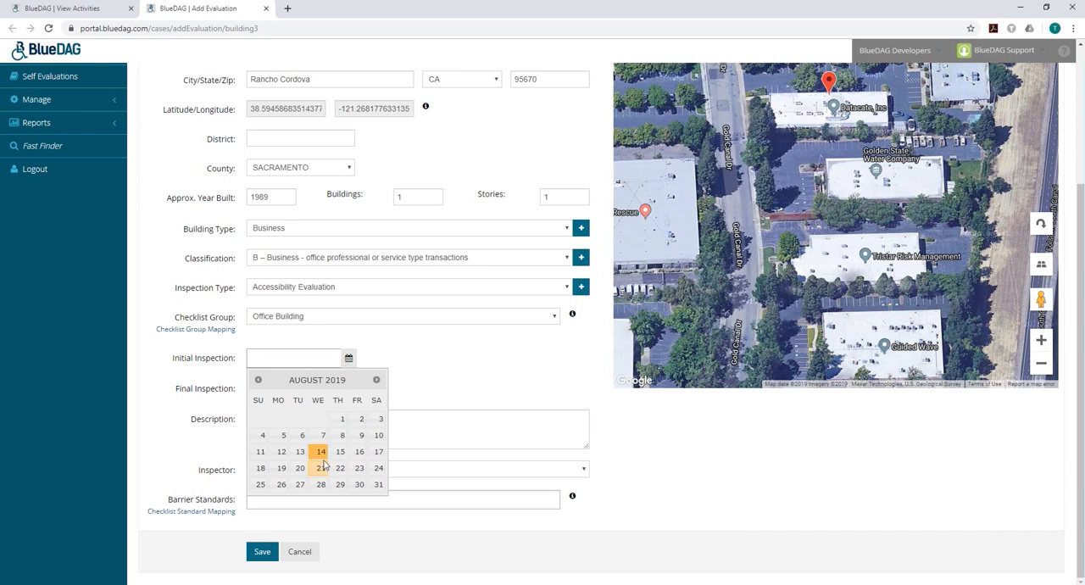
click(319, 467)
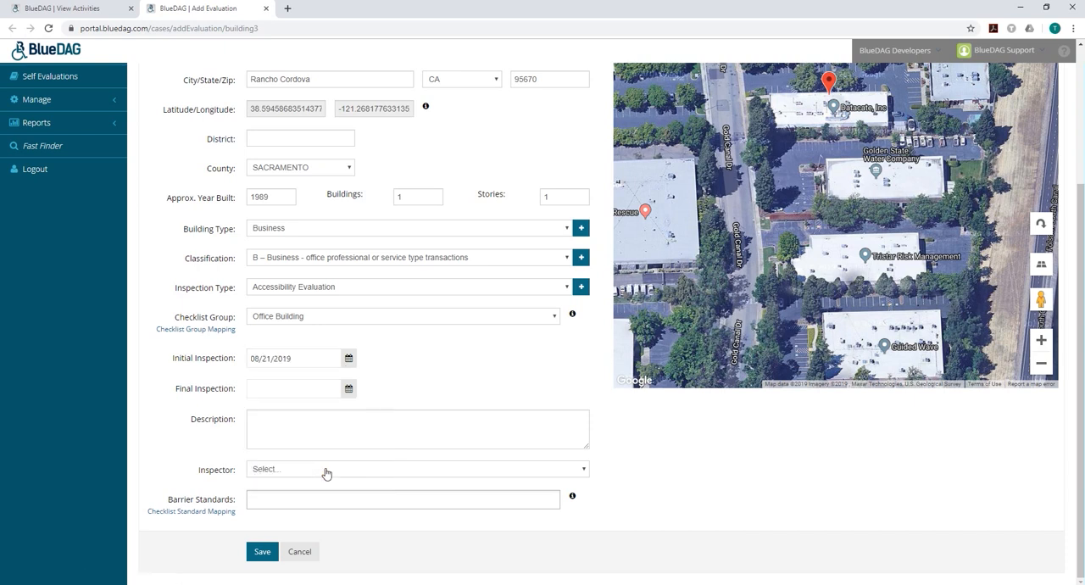
click(349, 389)
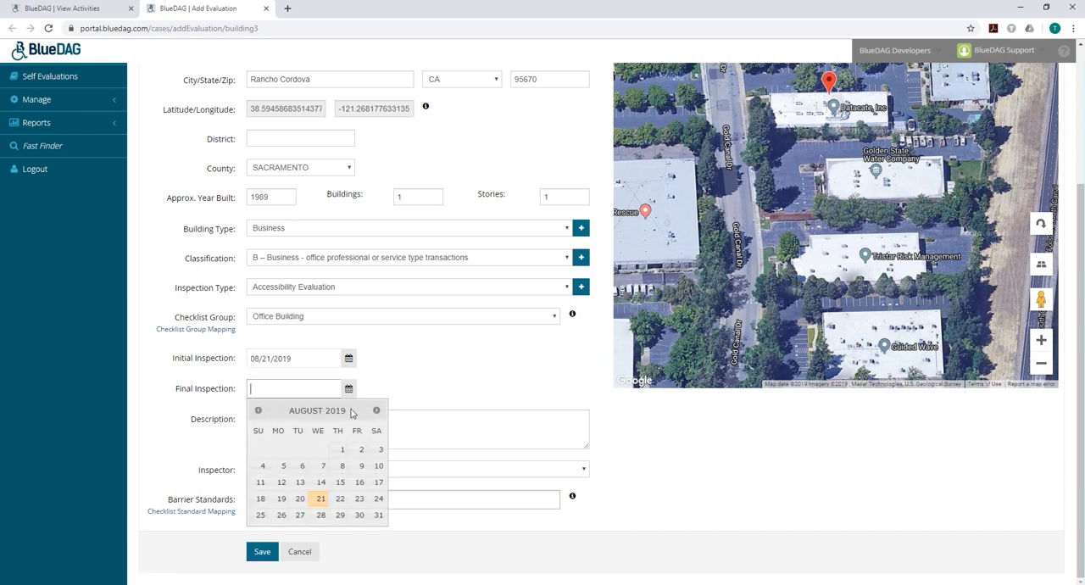
click(358, 499)
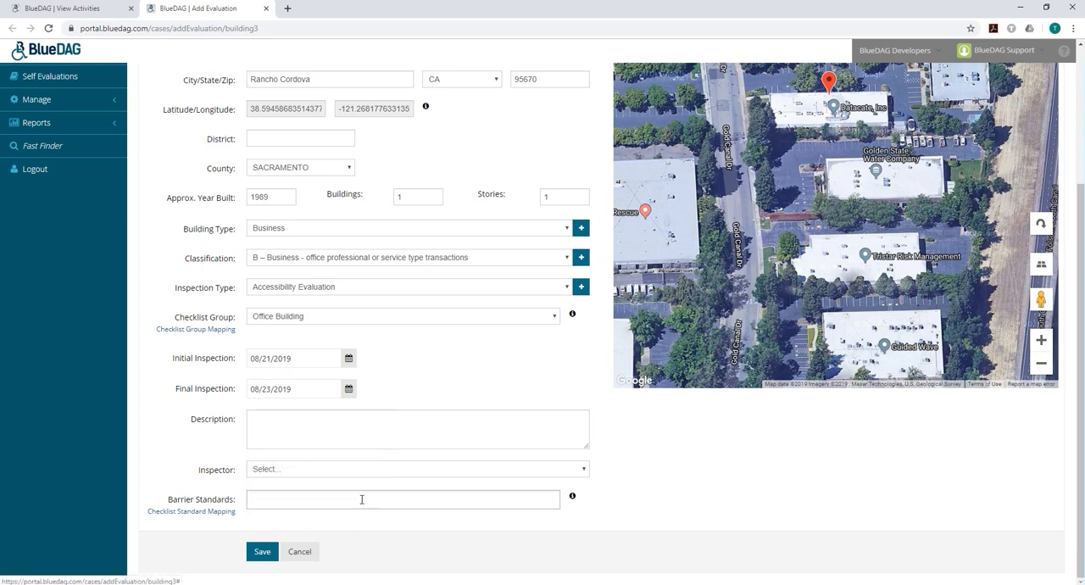
text(Notes field)
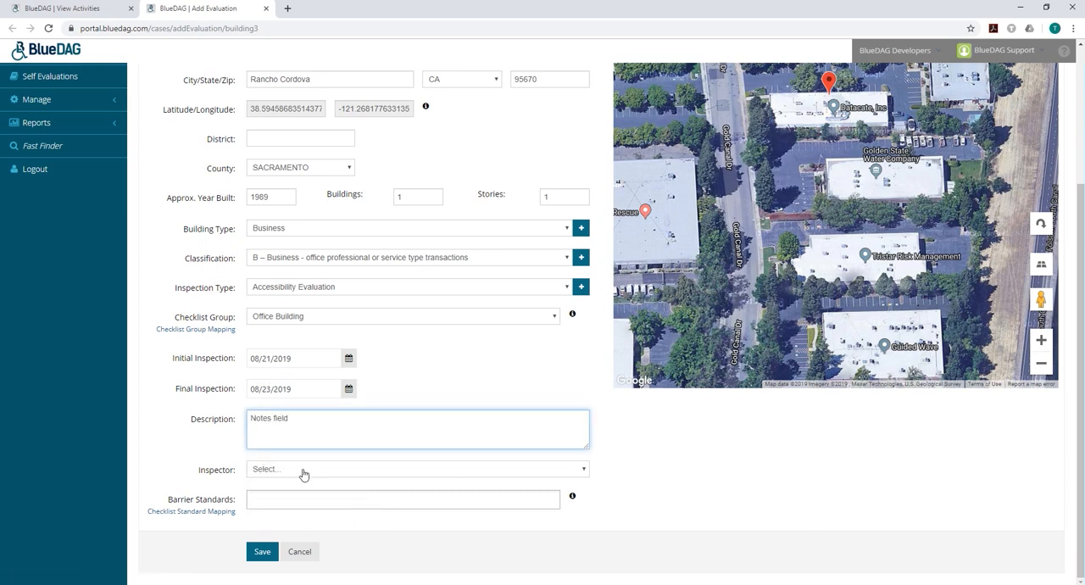
click(415, 468)
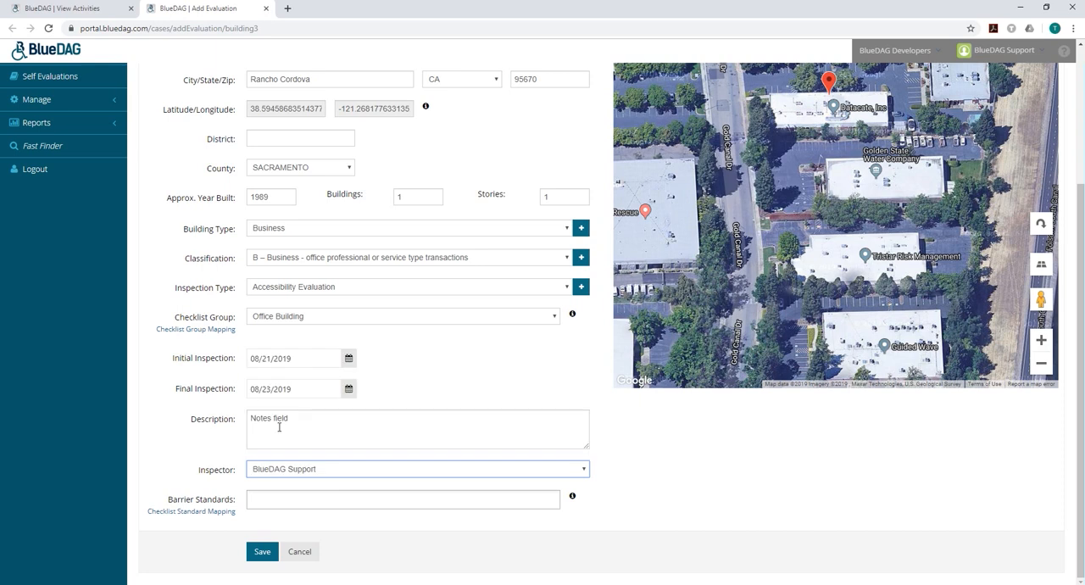
mouse_move(574, 506)
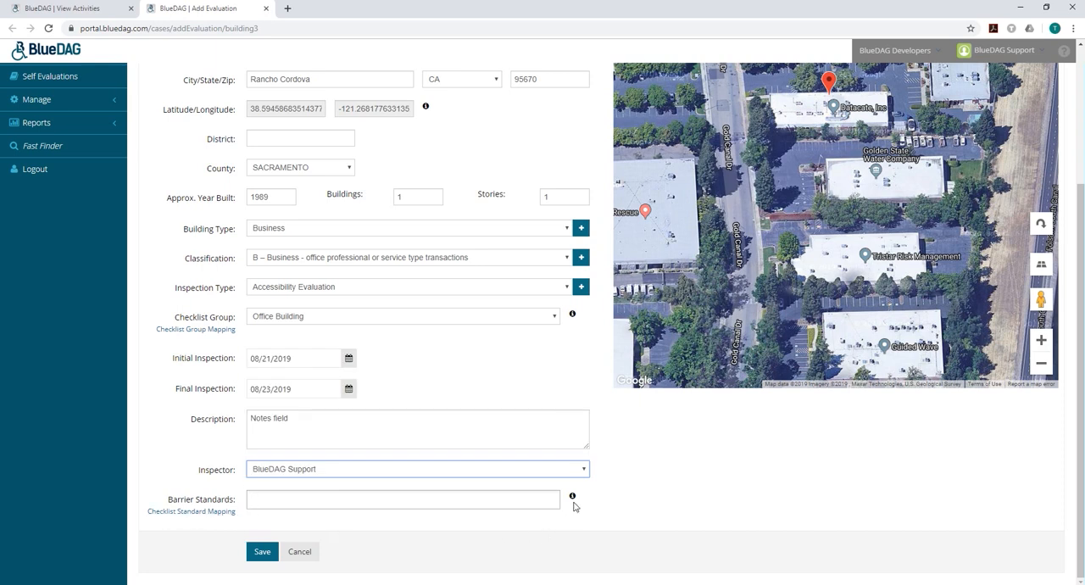
mouse_move(572, 496)
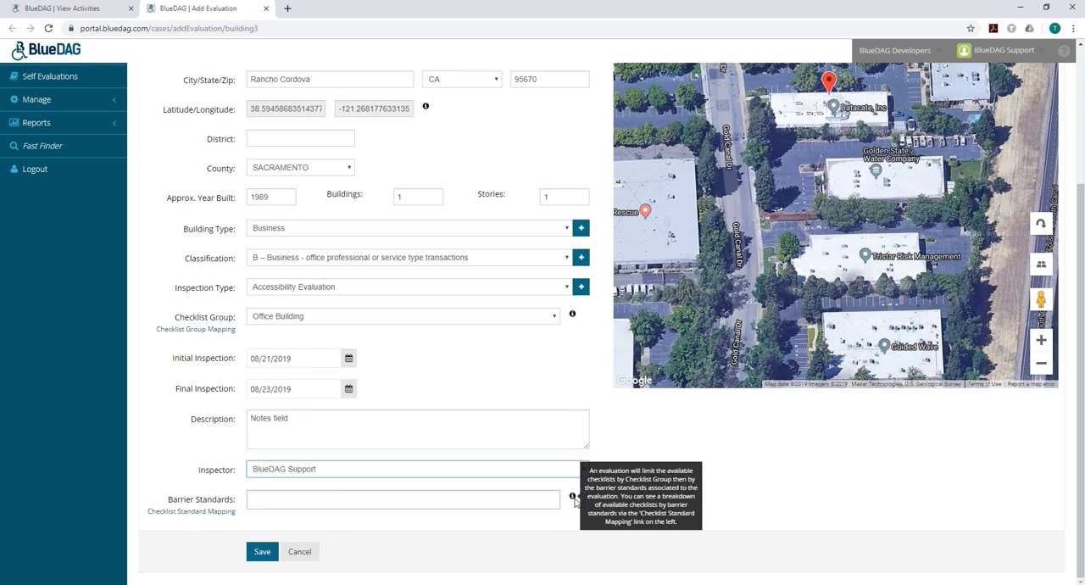
mouse_move(457, 516)
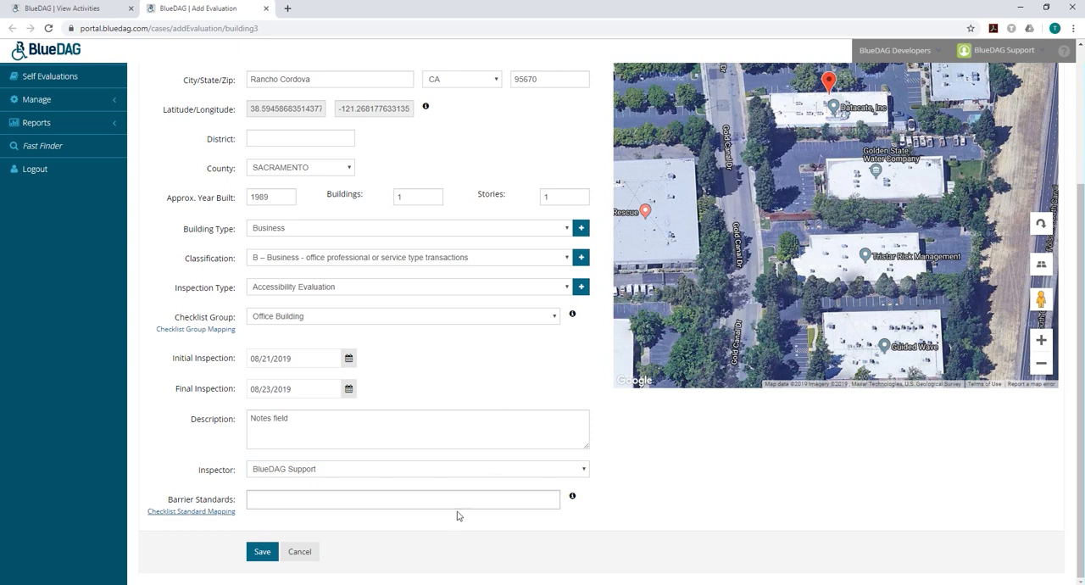
Add 2019 CBC 11B to Barrier Standards, then remove it, leaving 2010 ADAS
click(401, 498)
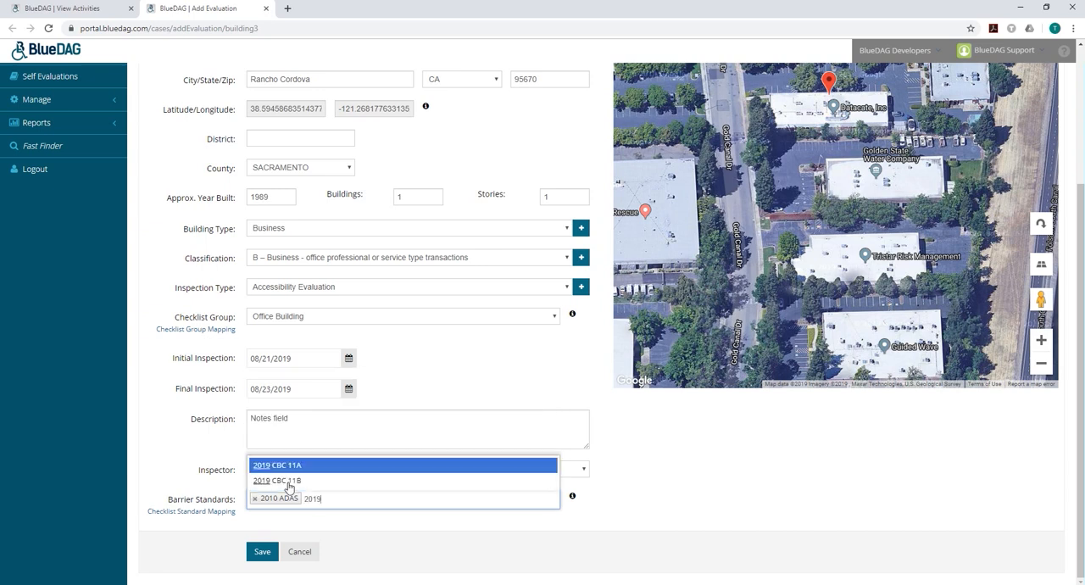
click(275, 481)
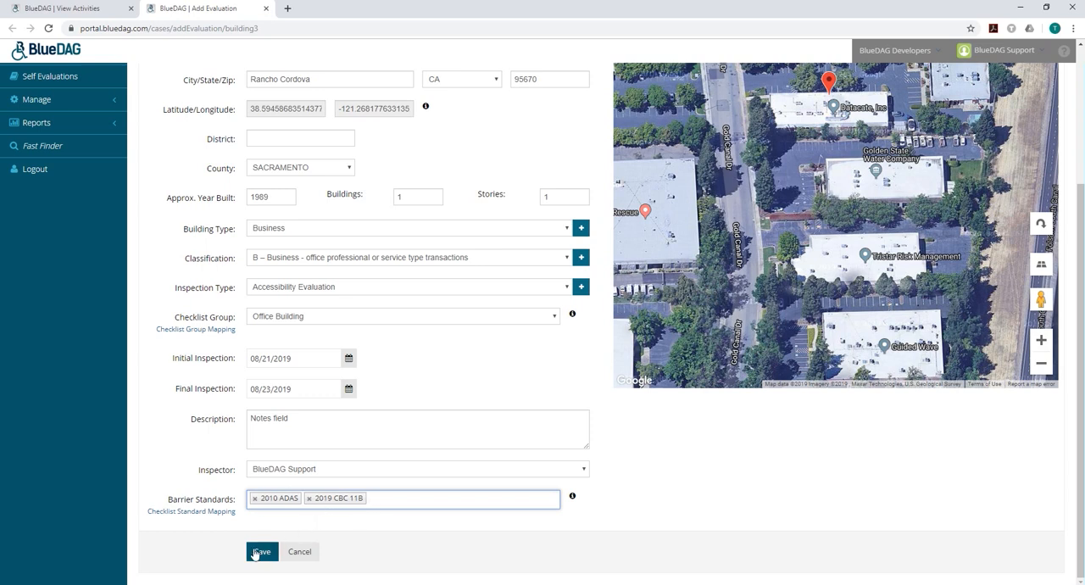
mouse_move(305, 519)
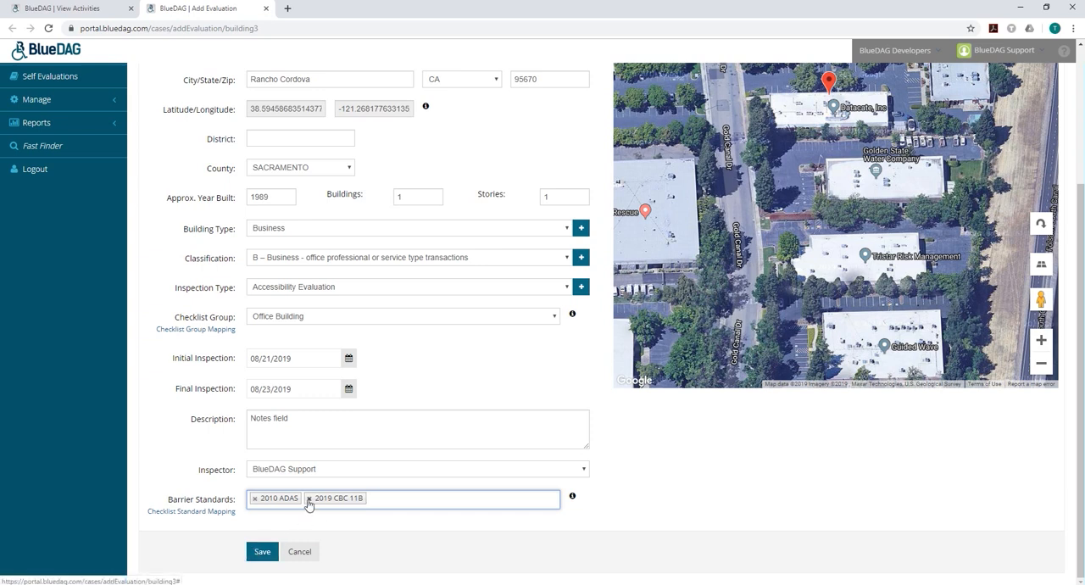
click(308, 497)
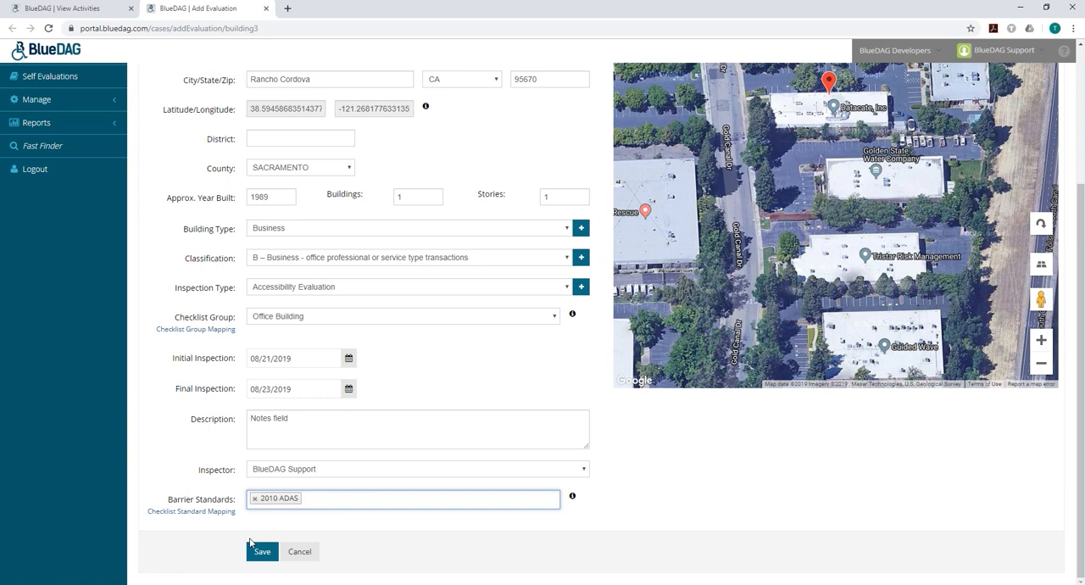
Save the new evaluation and review the PR19-2799 Demo Evaluation Creation overview
click(262, 551)
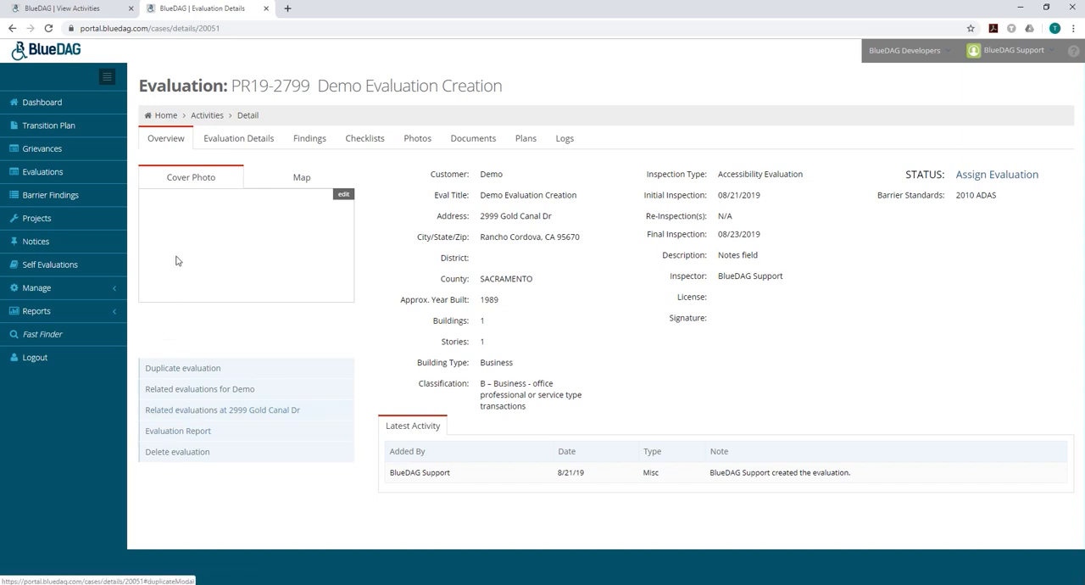
mouse_move(472, 92)
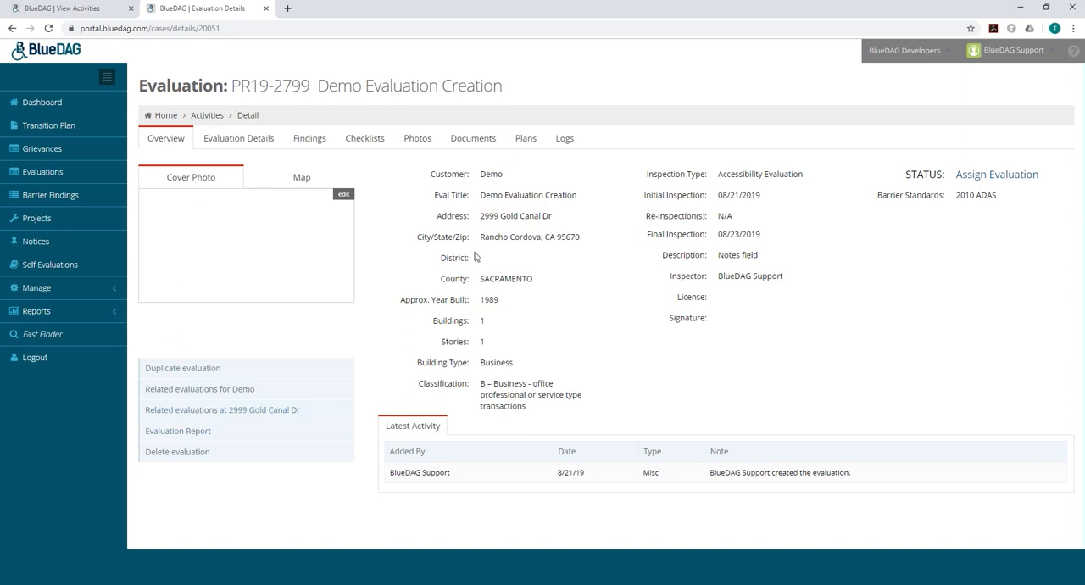
mouse_move(582, 307)
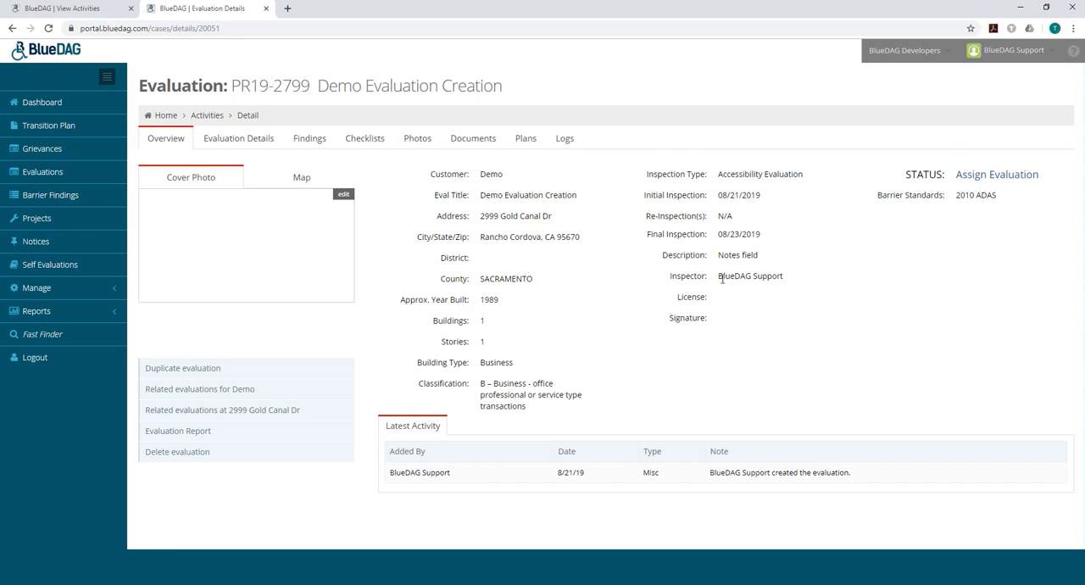
mouse_move(717, 290)
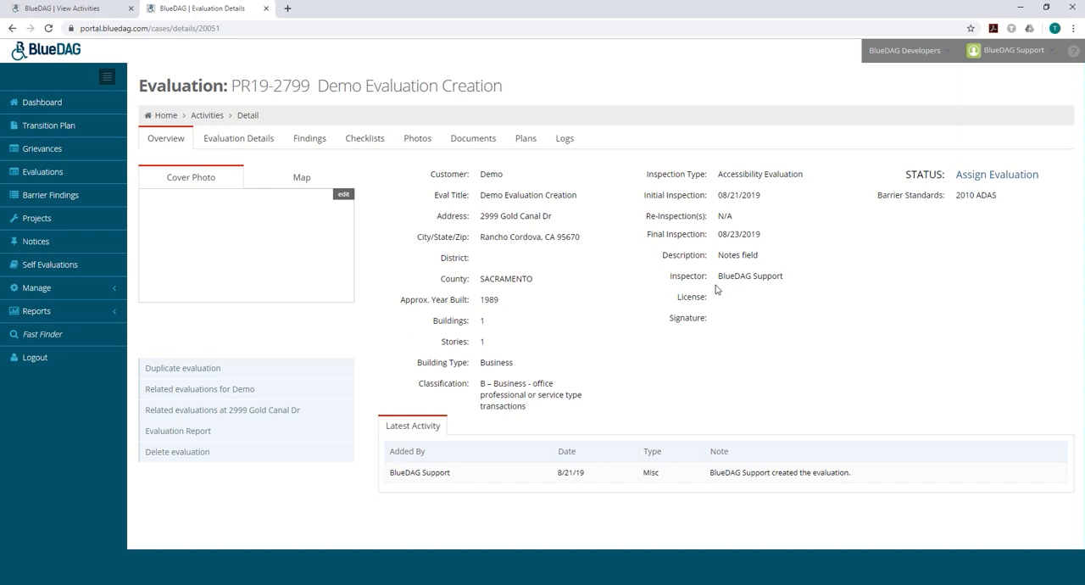
Open the Evaluation Details tab and scroll through all its editable fields and map
click(238, 139)
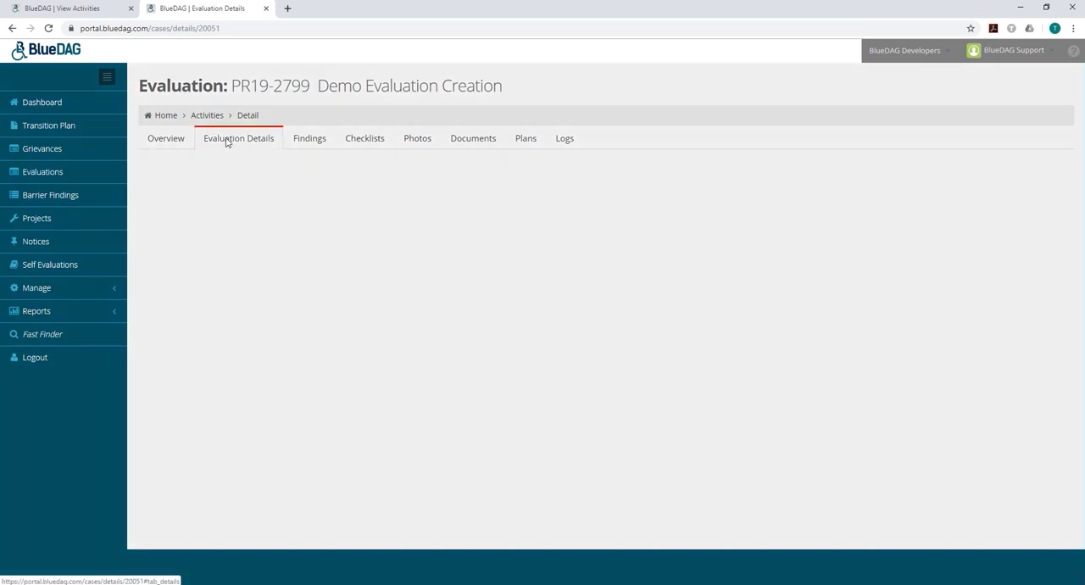
click(238, 137)
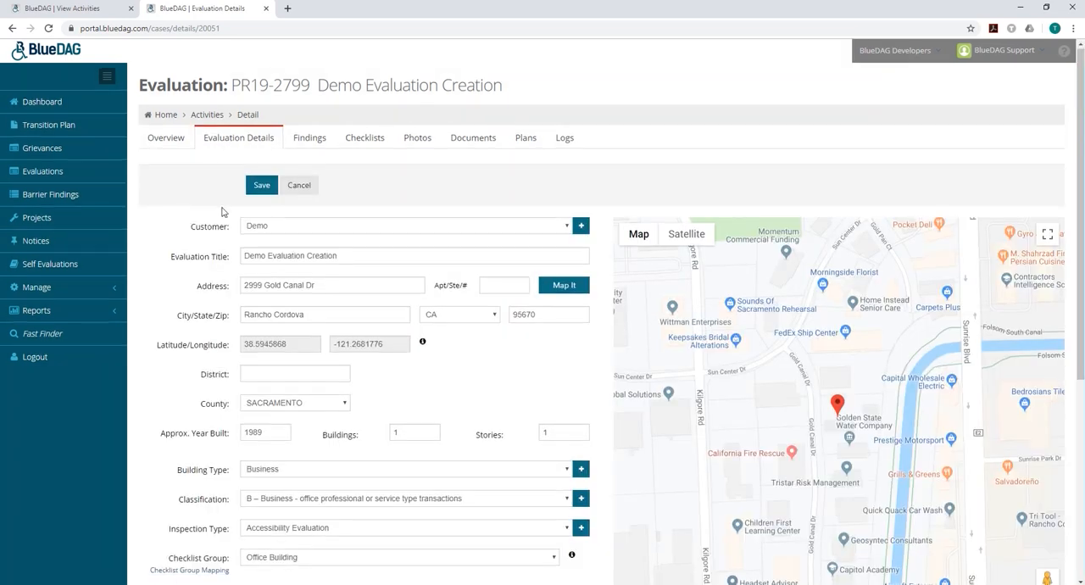
scroll(down, 3)
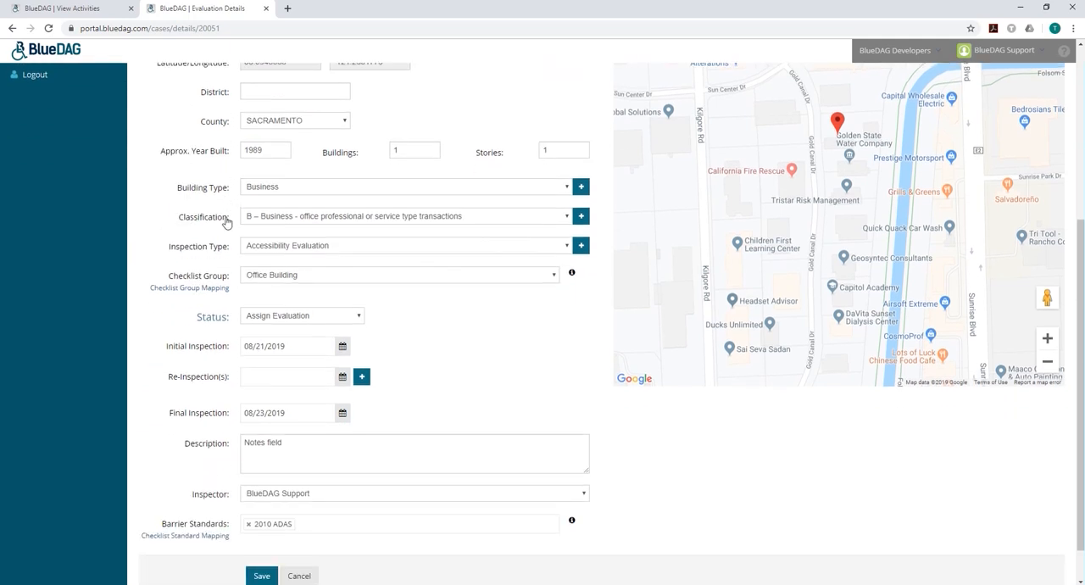
scroll(up, 3)
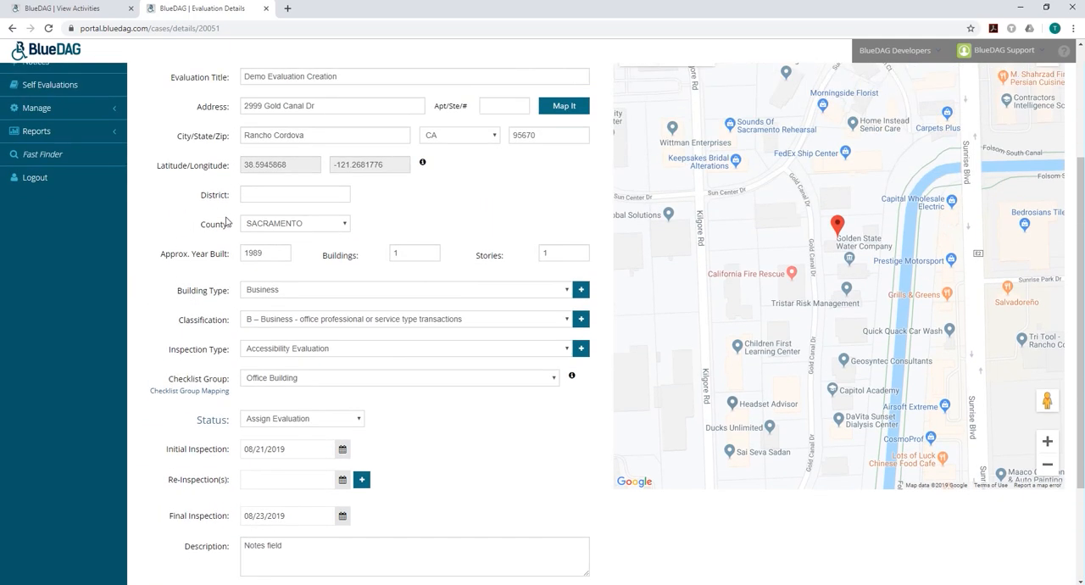